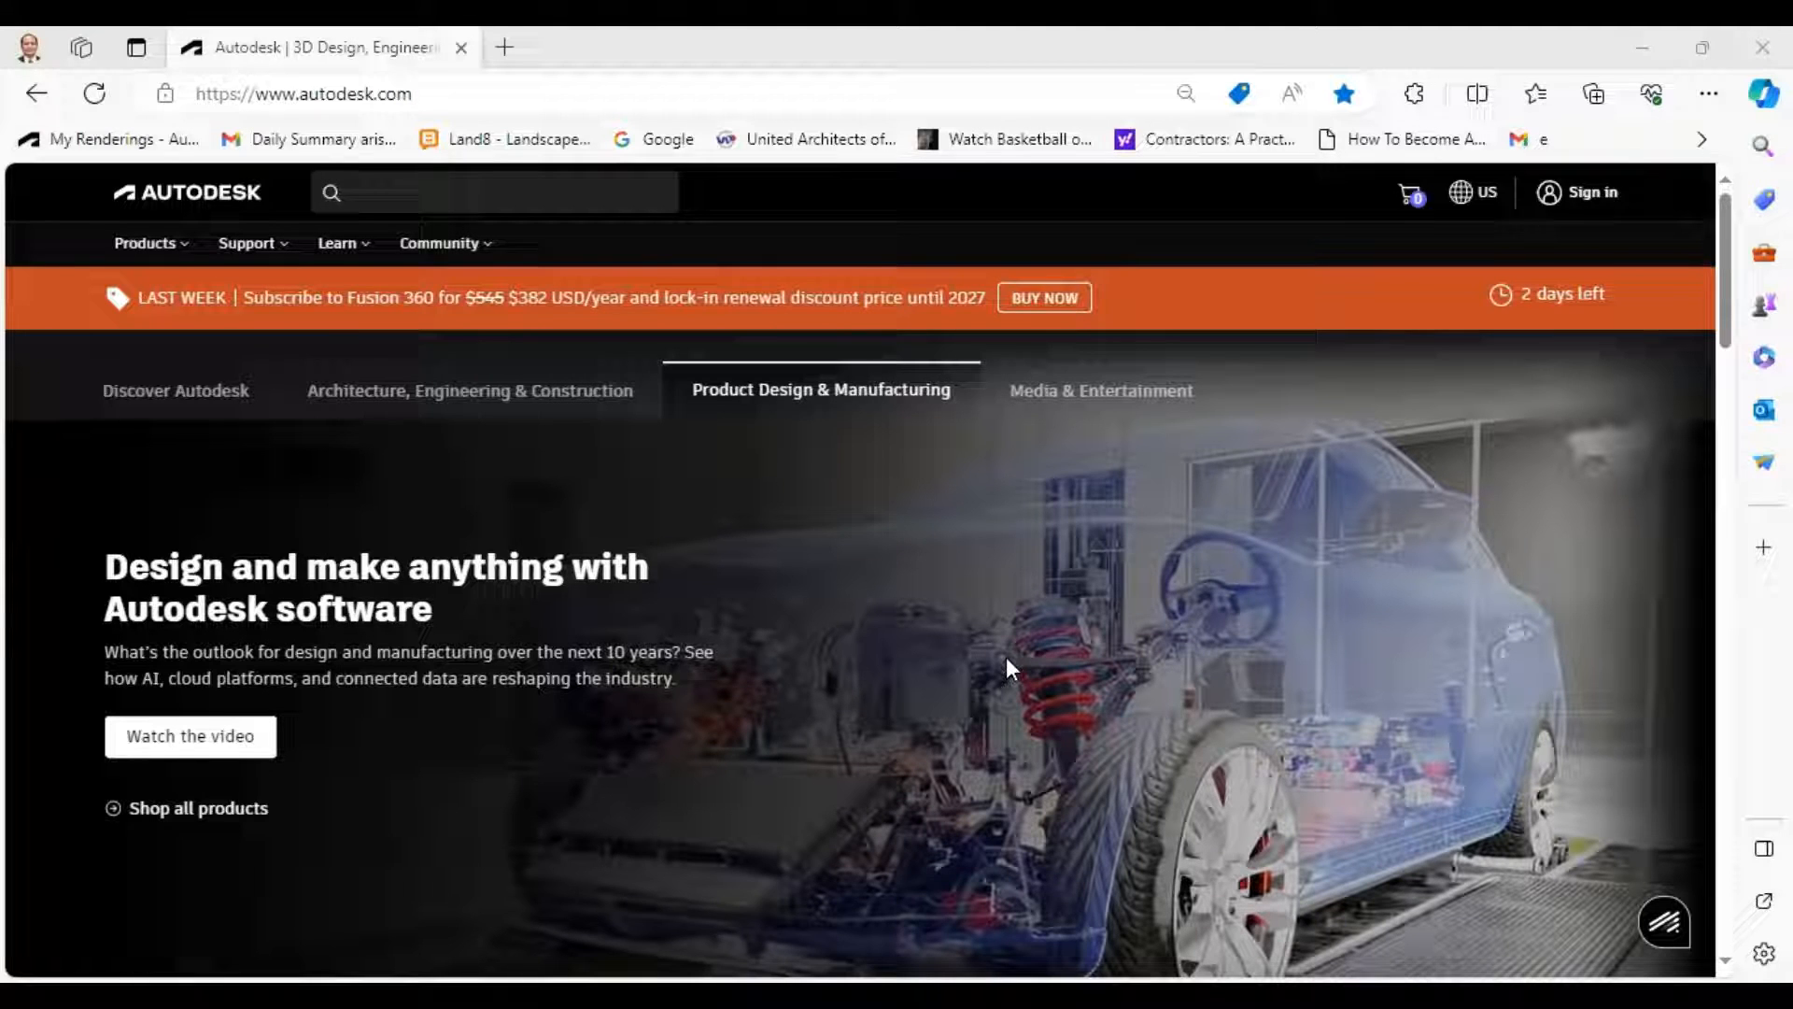
mouse_move(1007, 663)
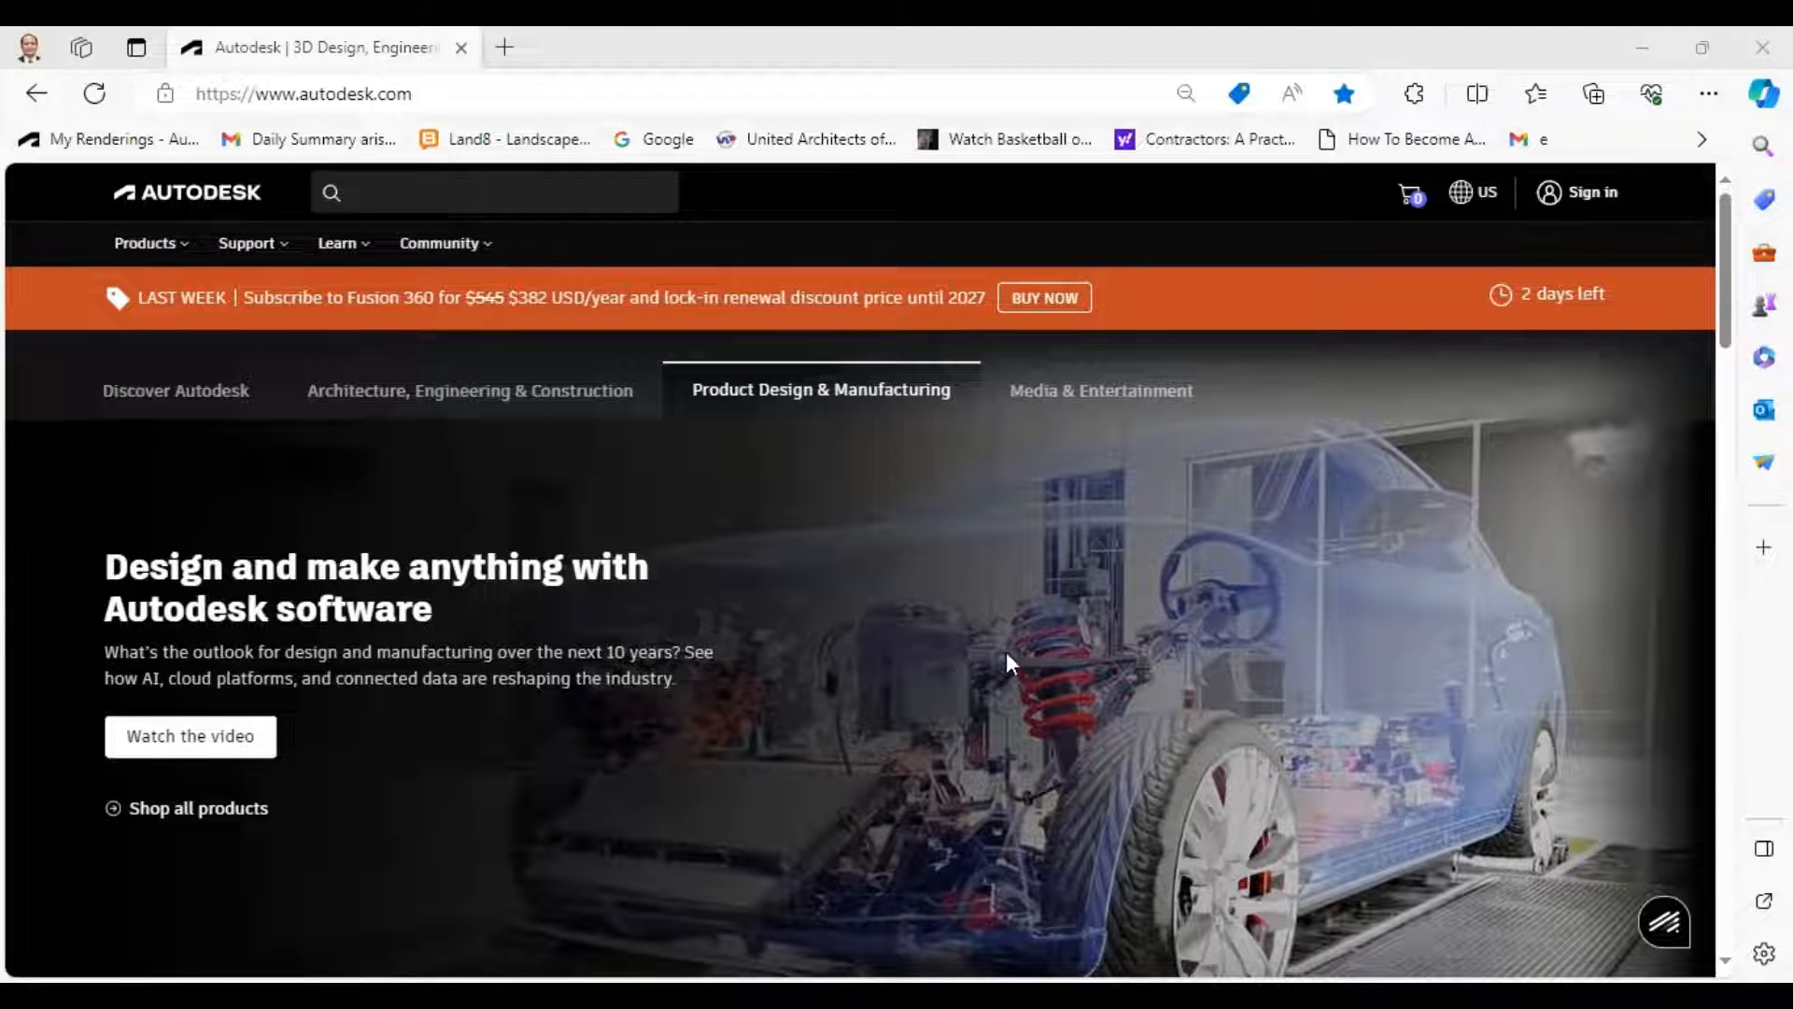
mouse_move(1052, 180)
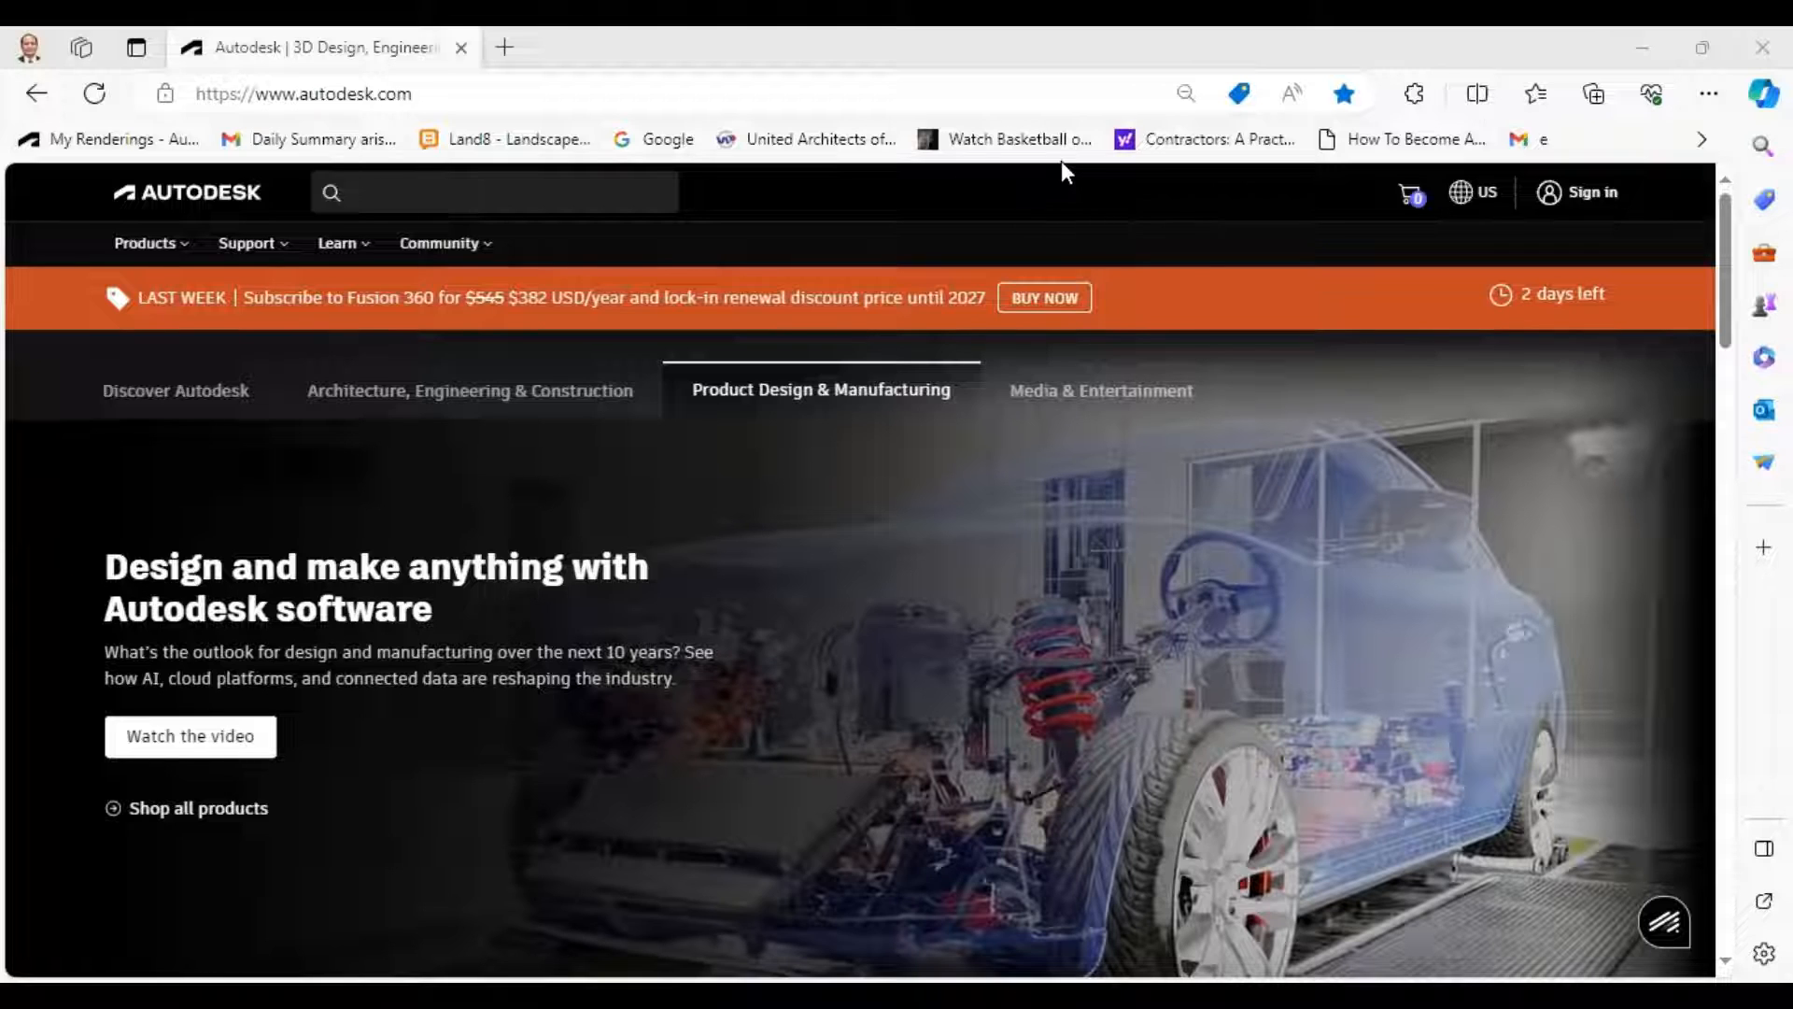
mouse_move(1183, 36)
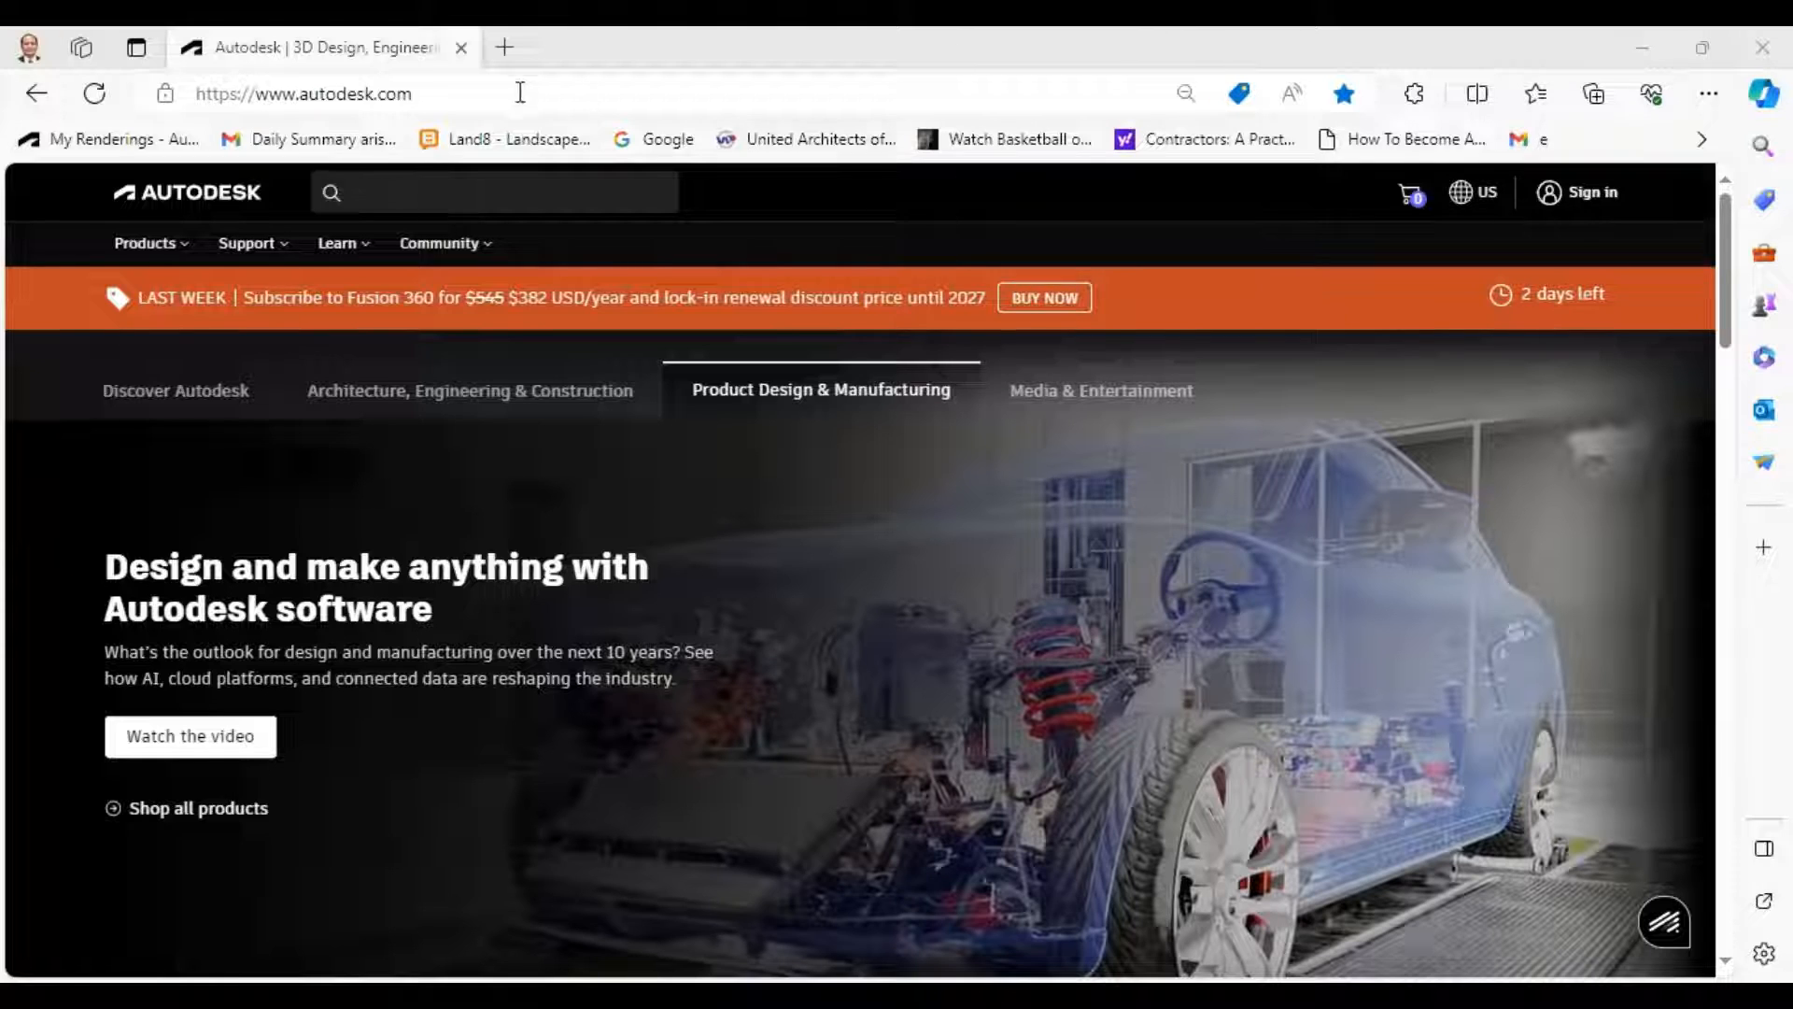
mouse_move(1568, 218)
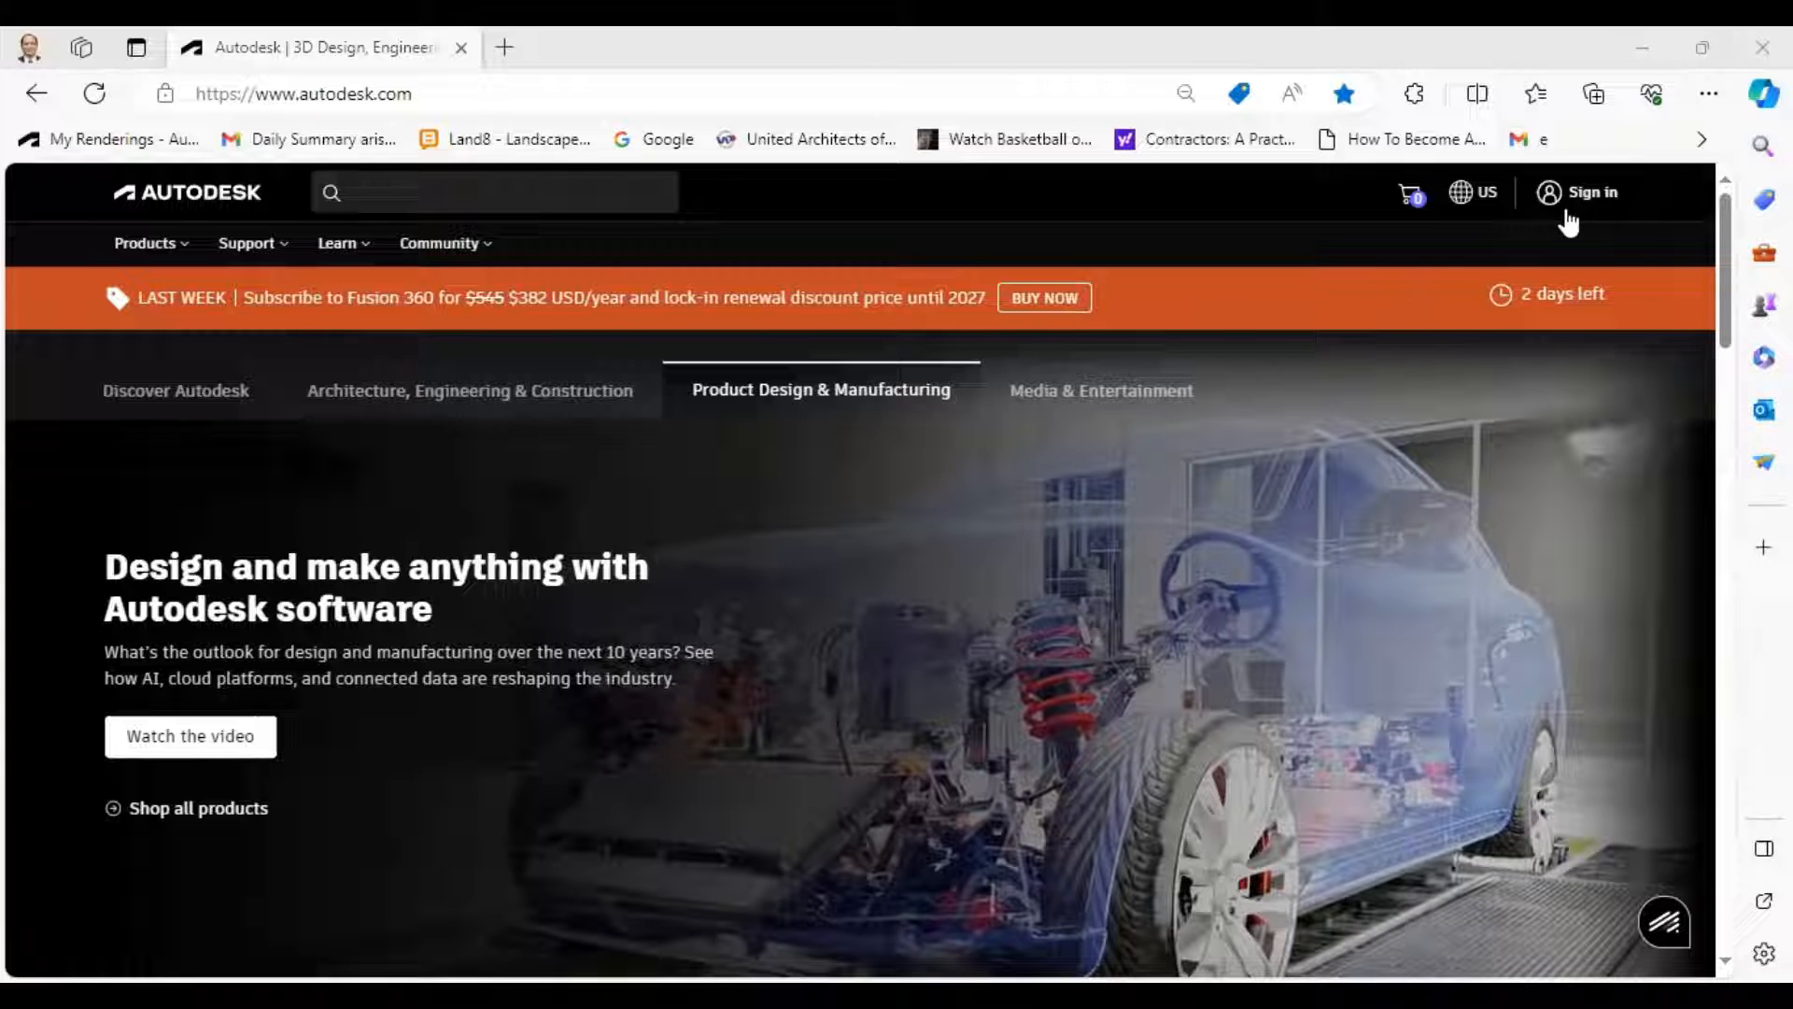
Sign in with the account email and password, landing on the home page as a signed-in user
click(1588, 192)
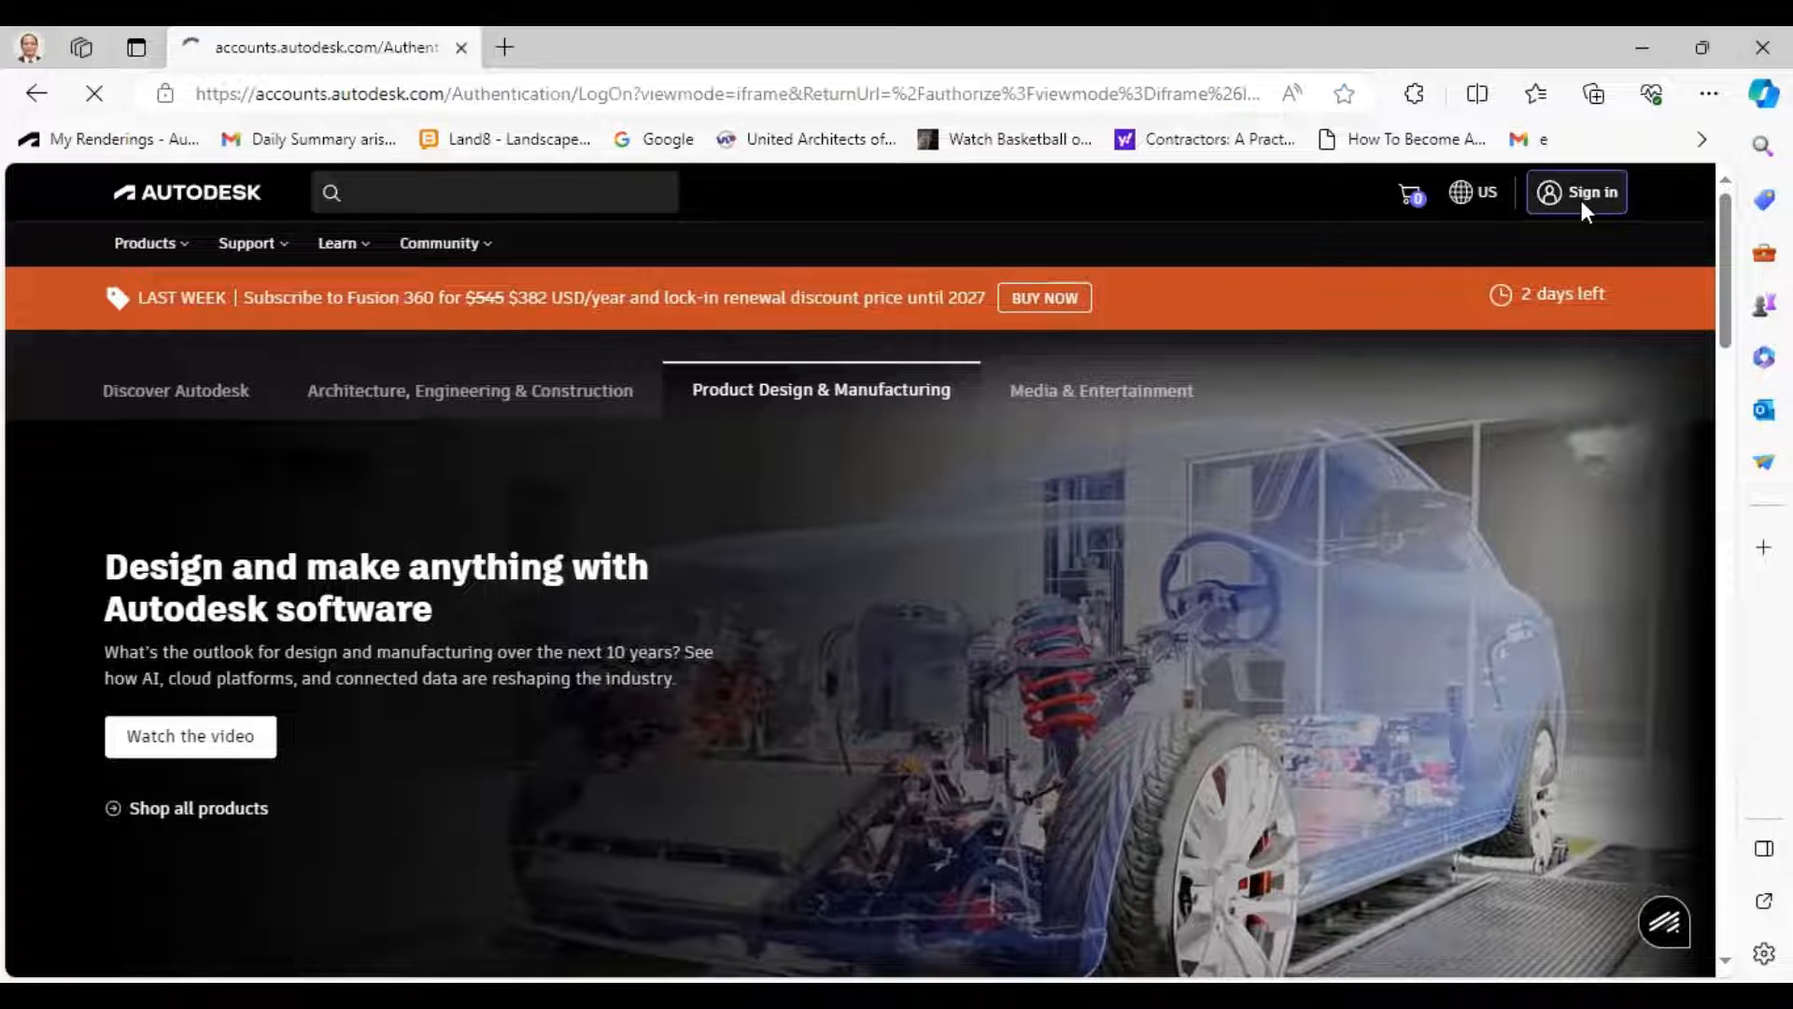
click(1575, 190)
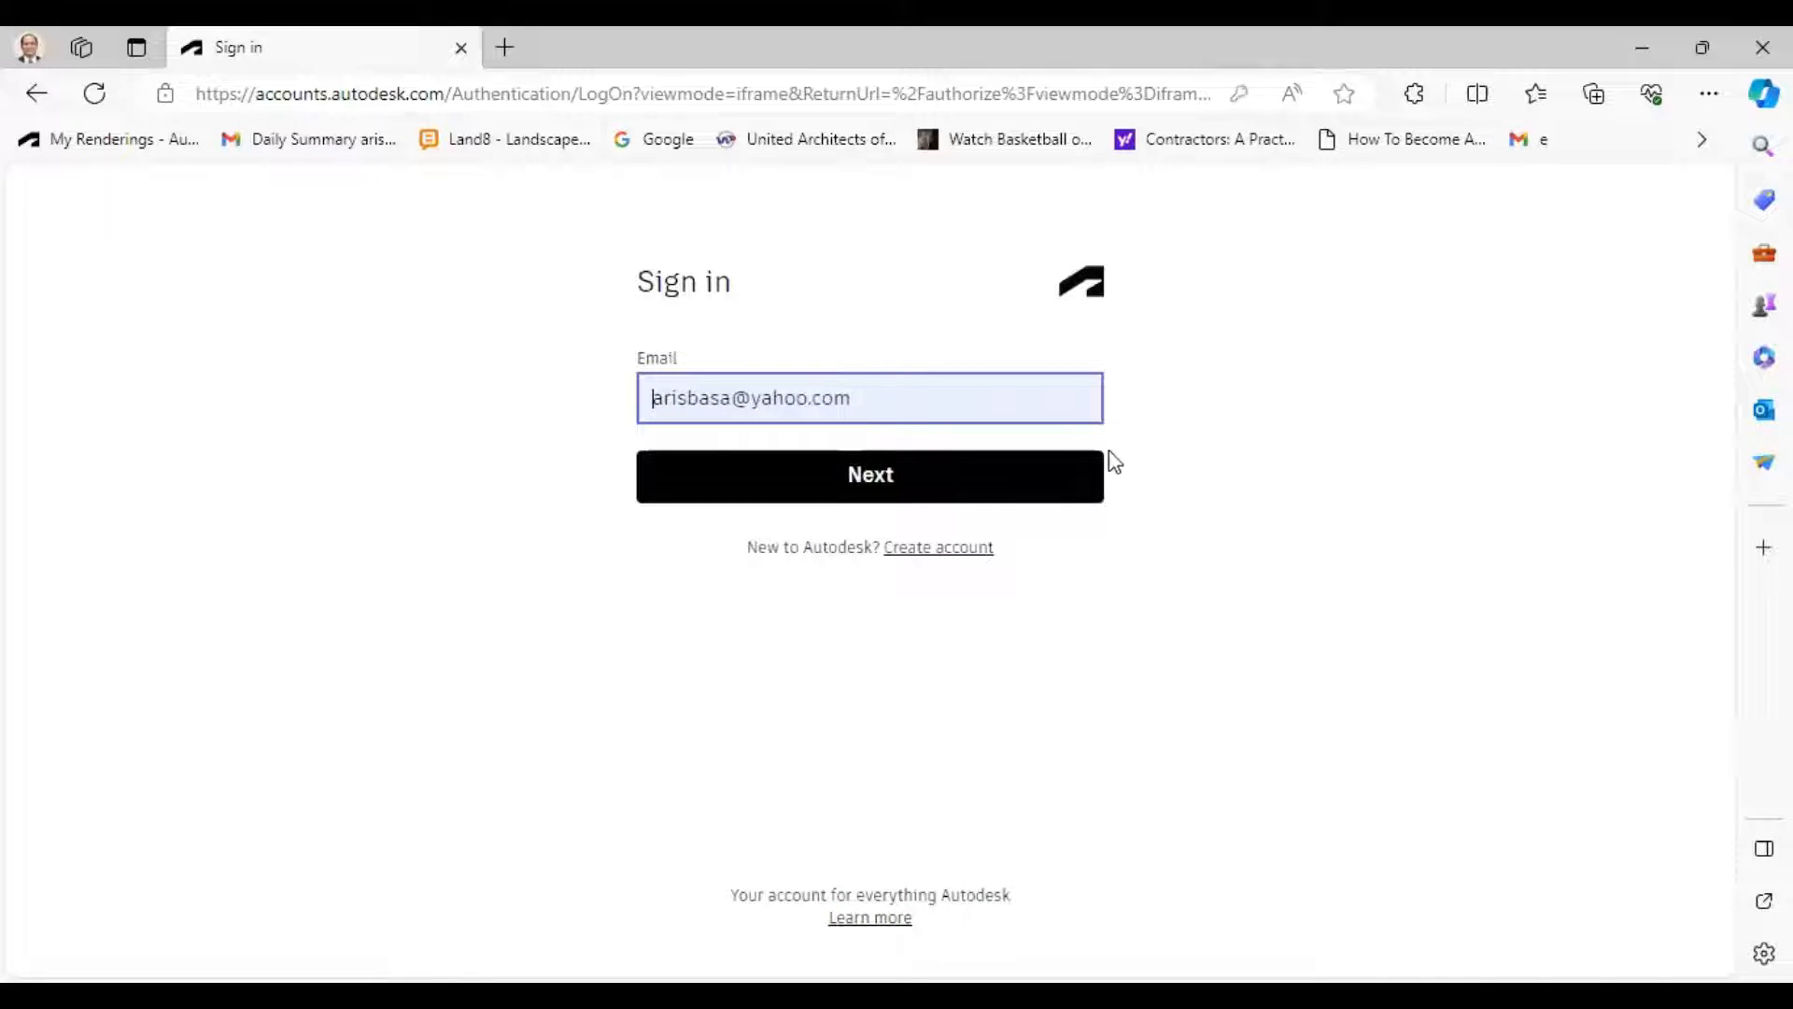
click(869, 475)
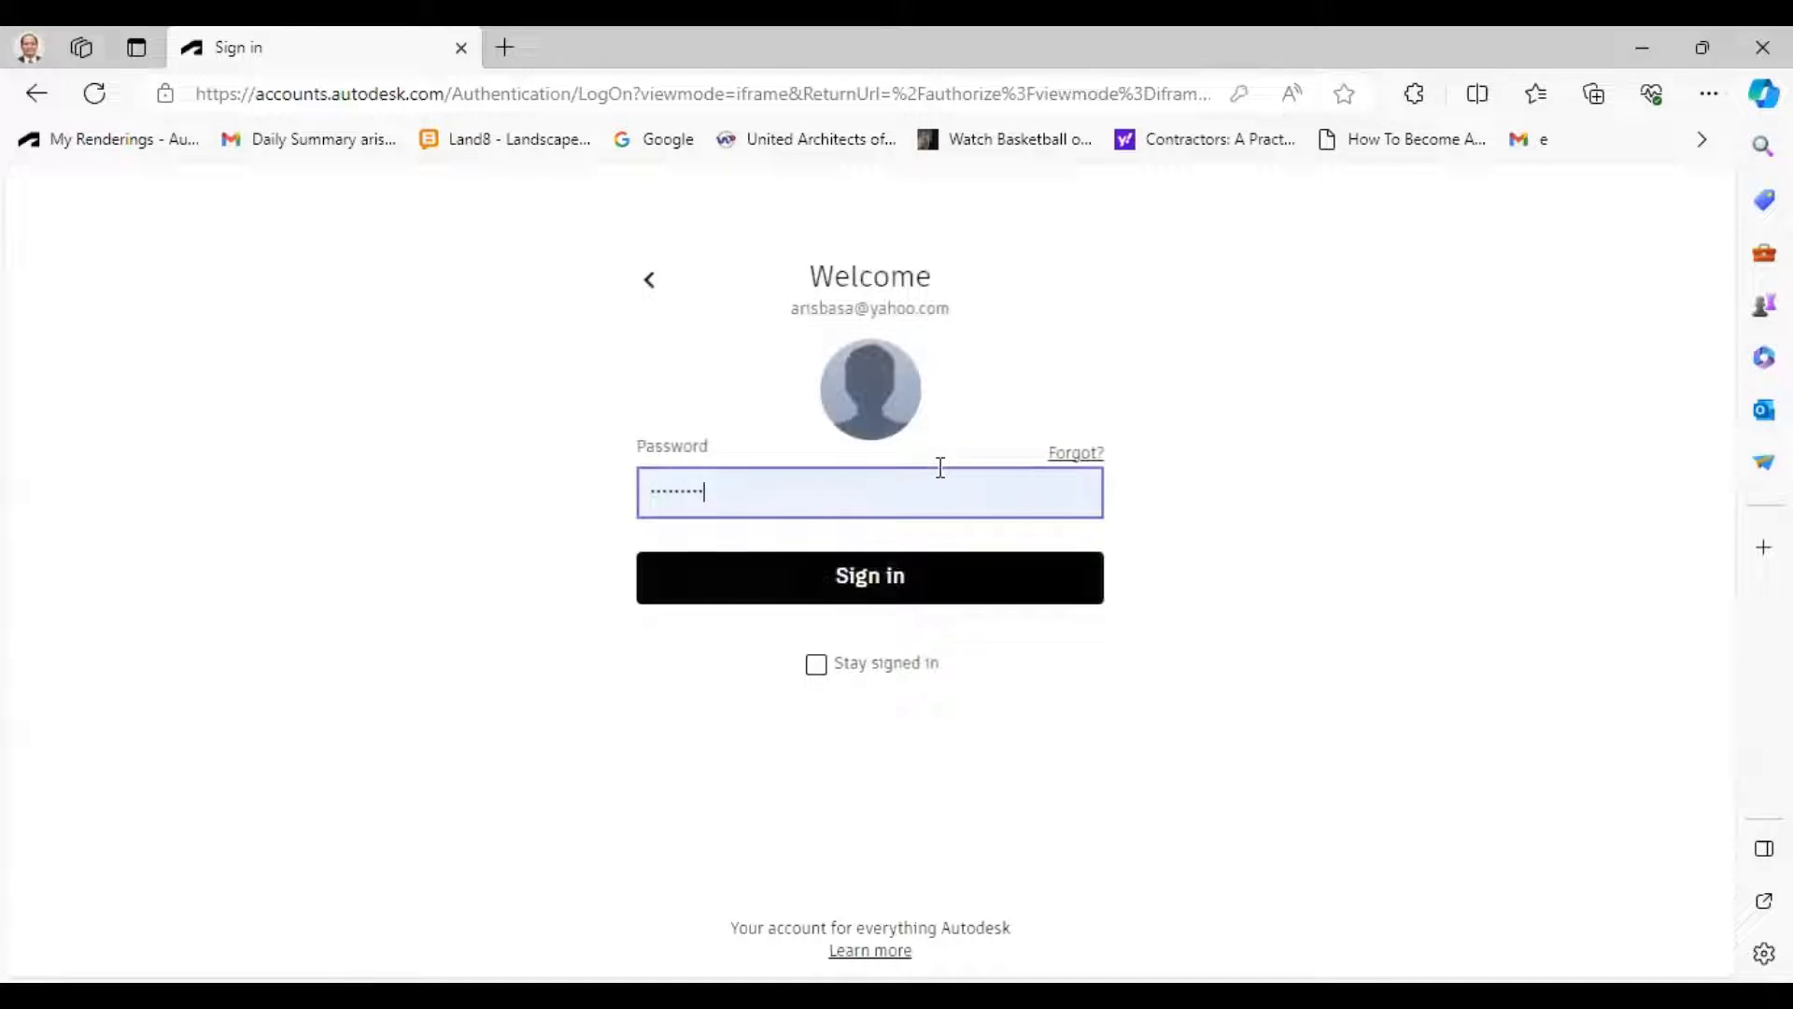
click(869, 575)
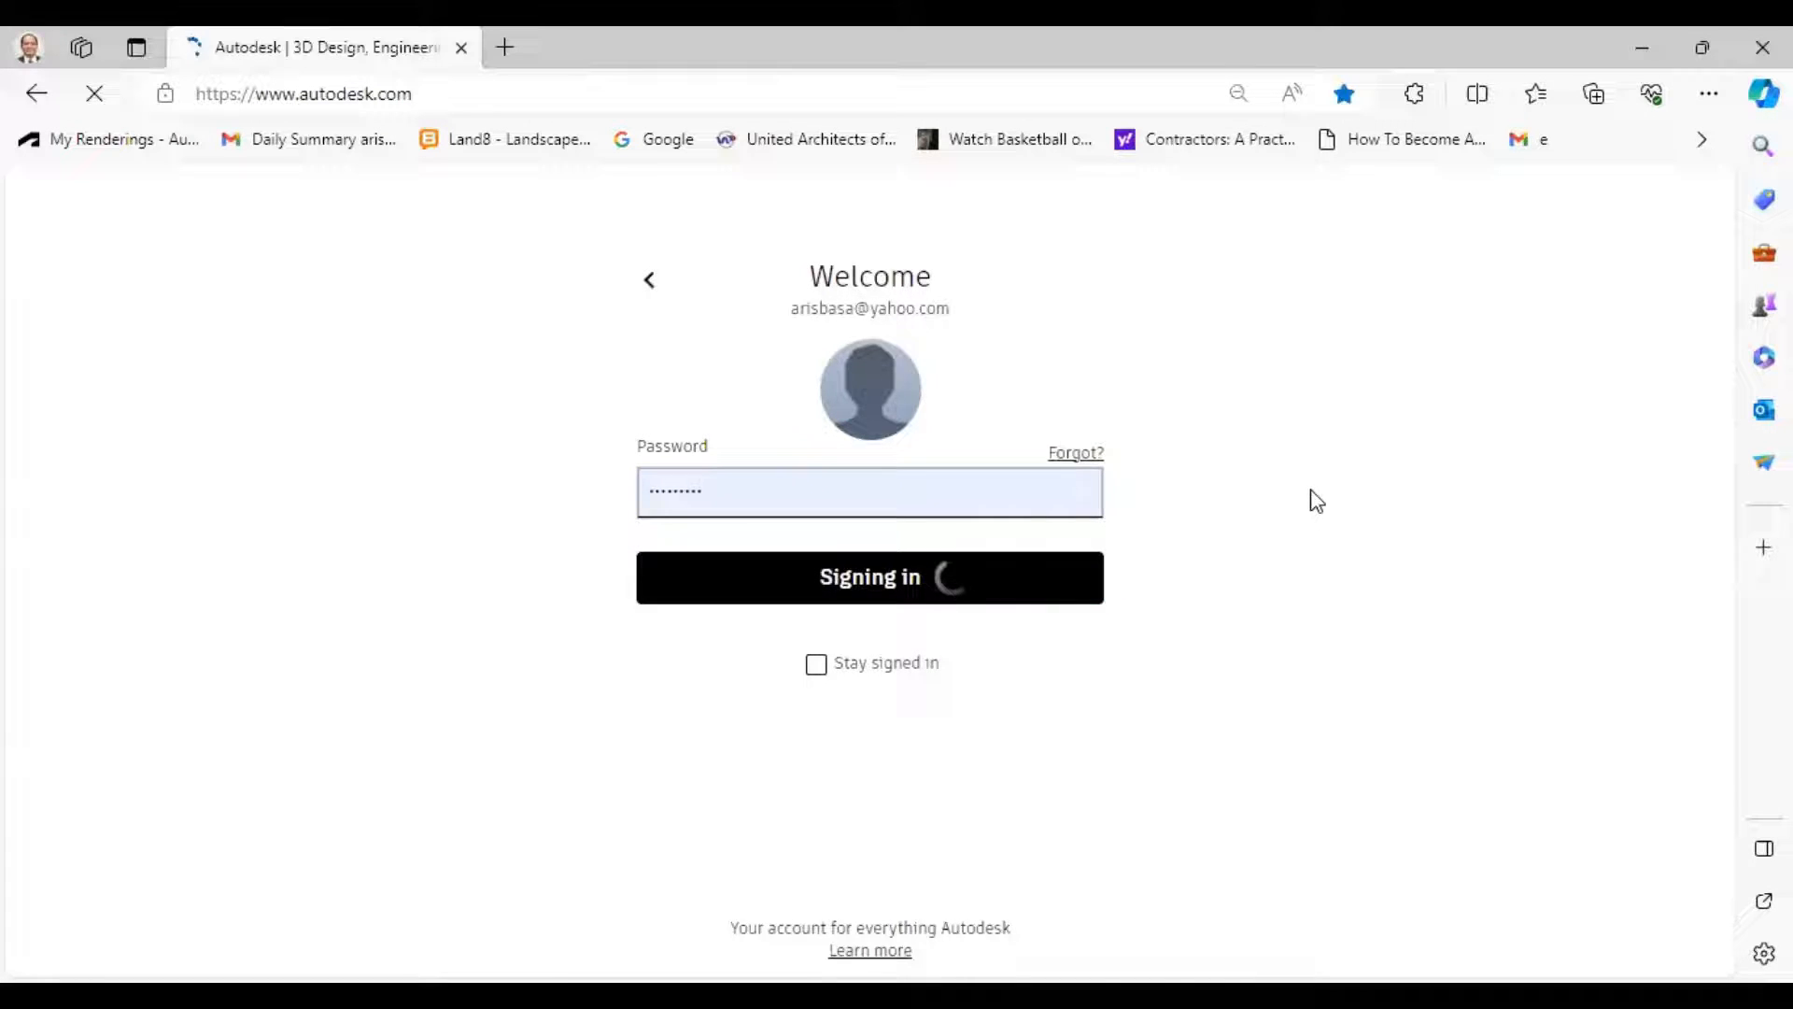
click(867, 576)
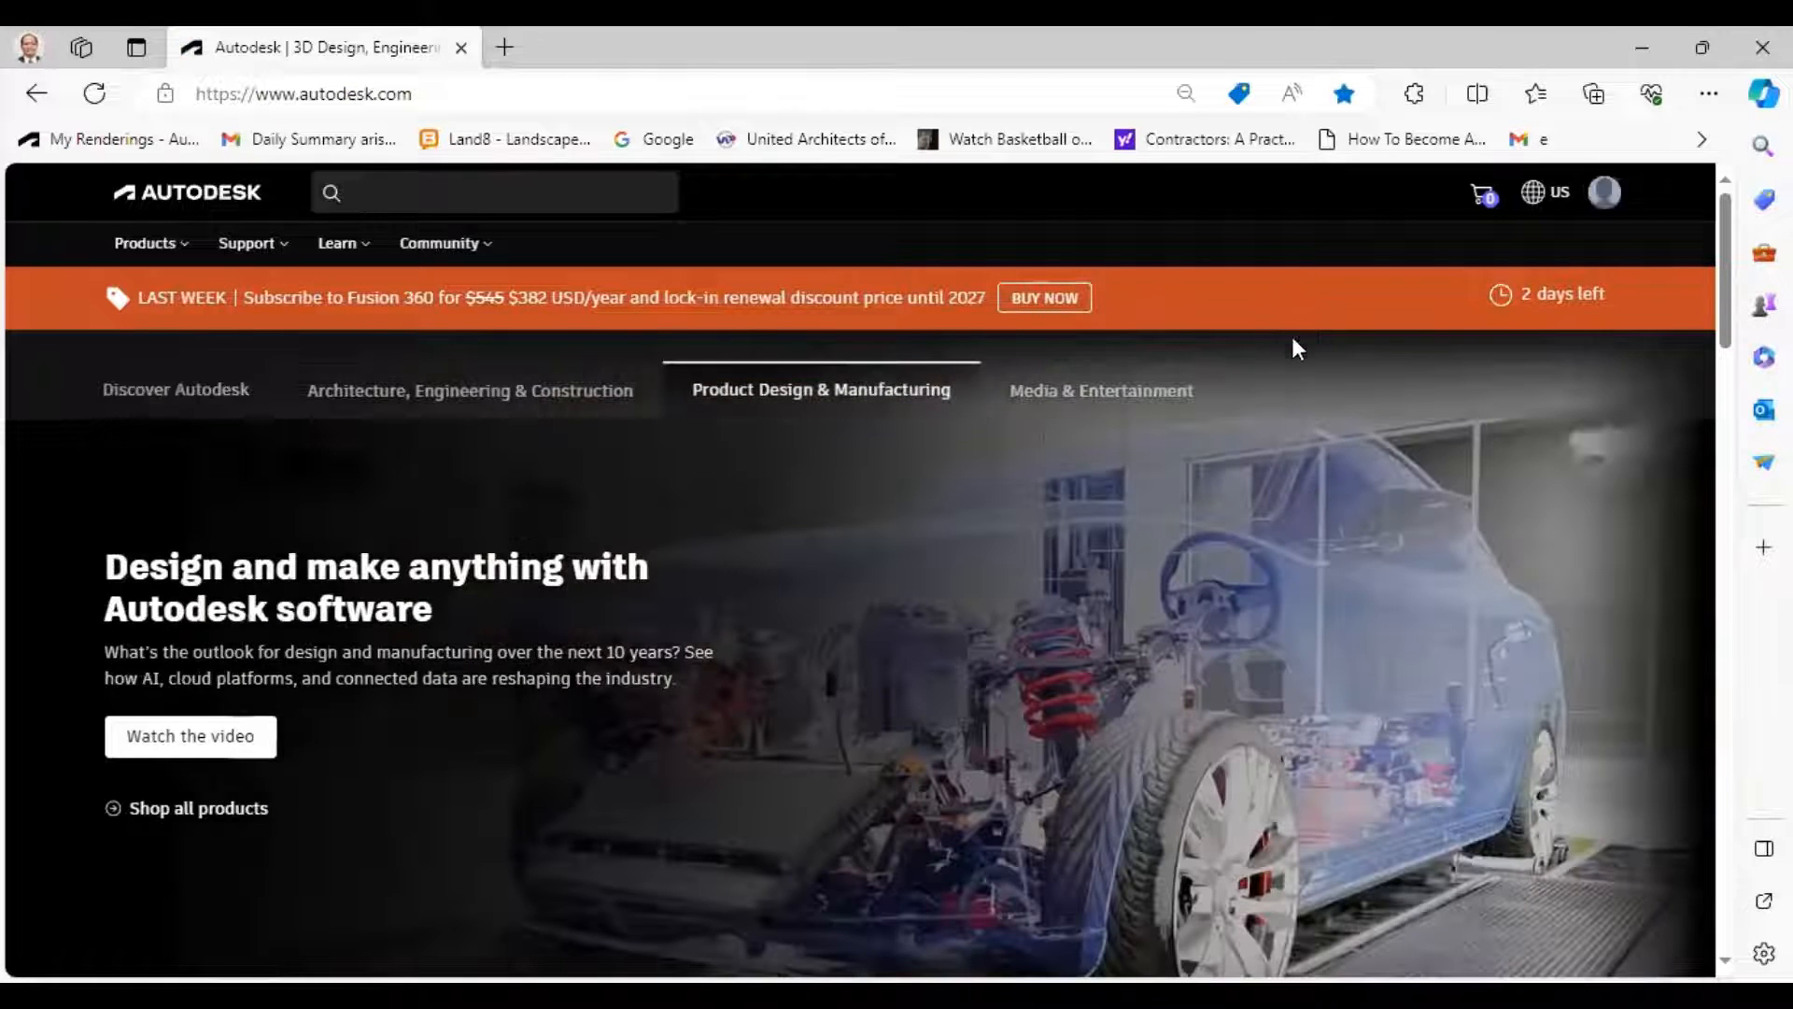
click(494, 192)
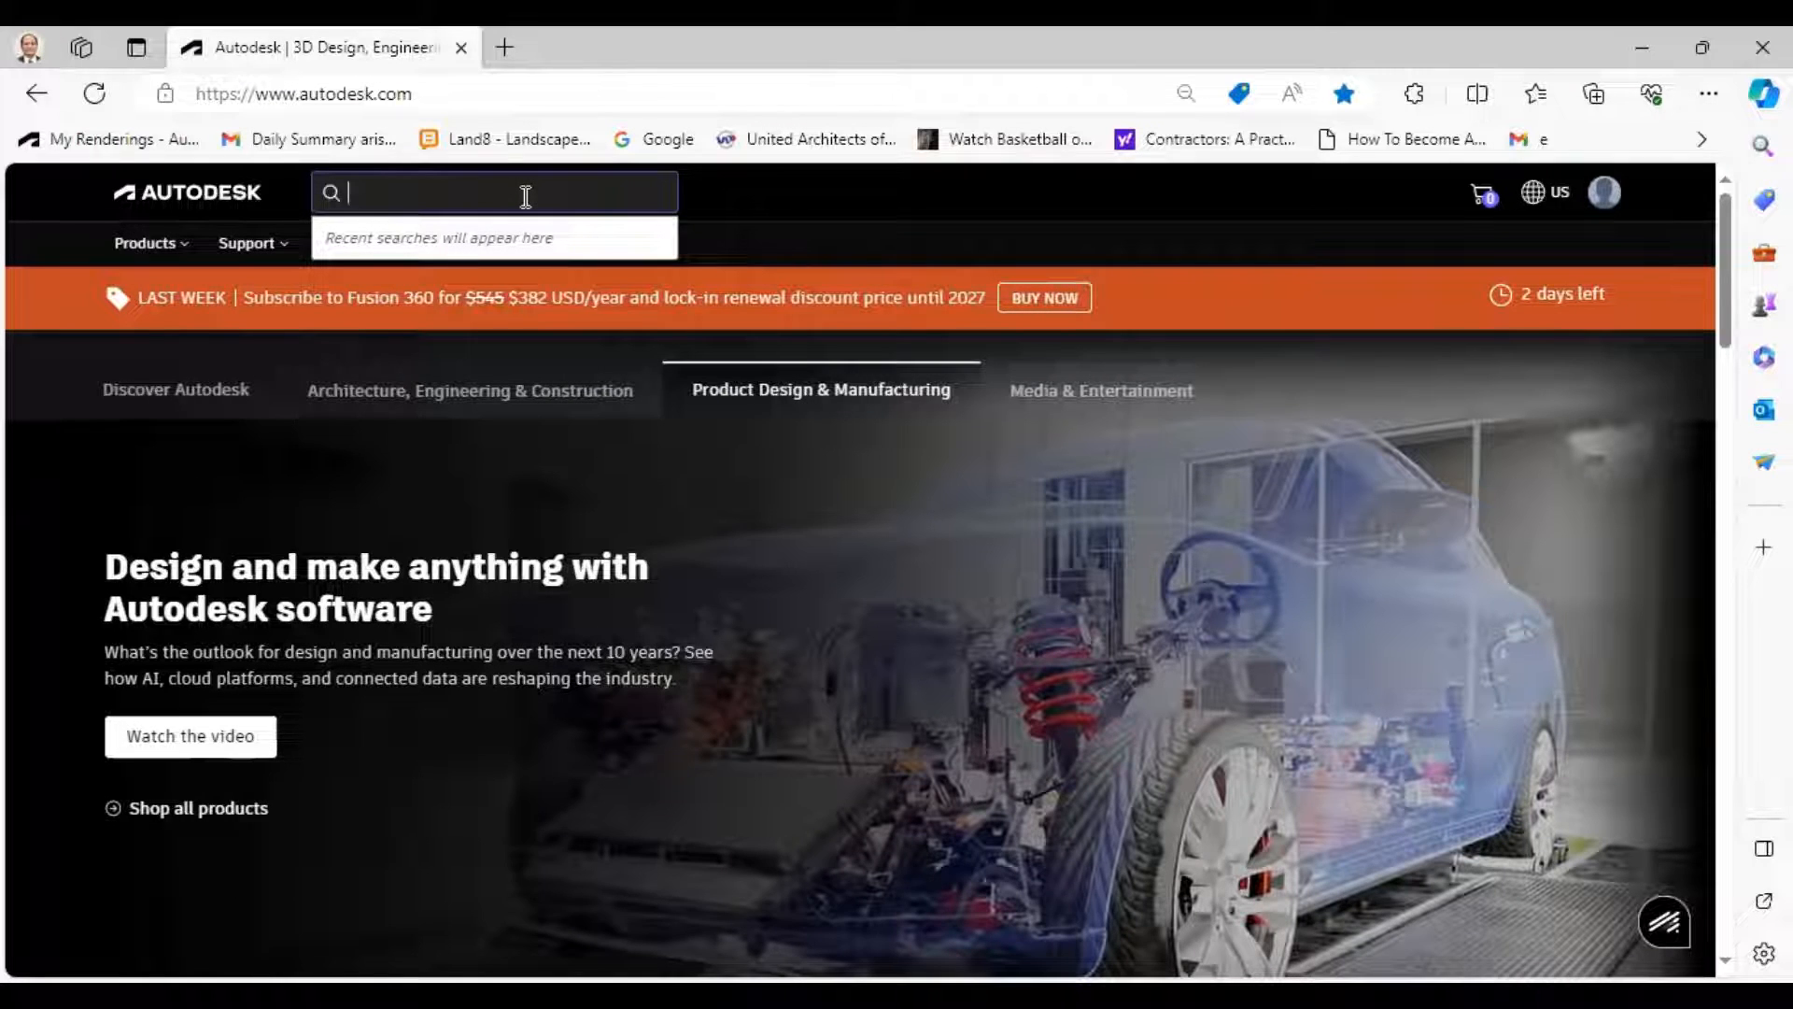
Search the site for 'edu' and choose the educational access result
text(educat)
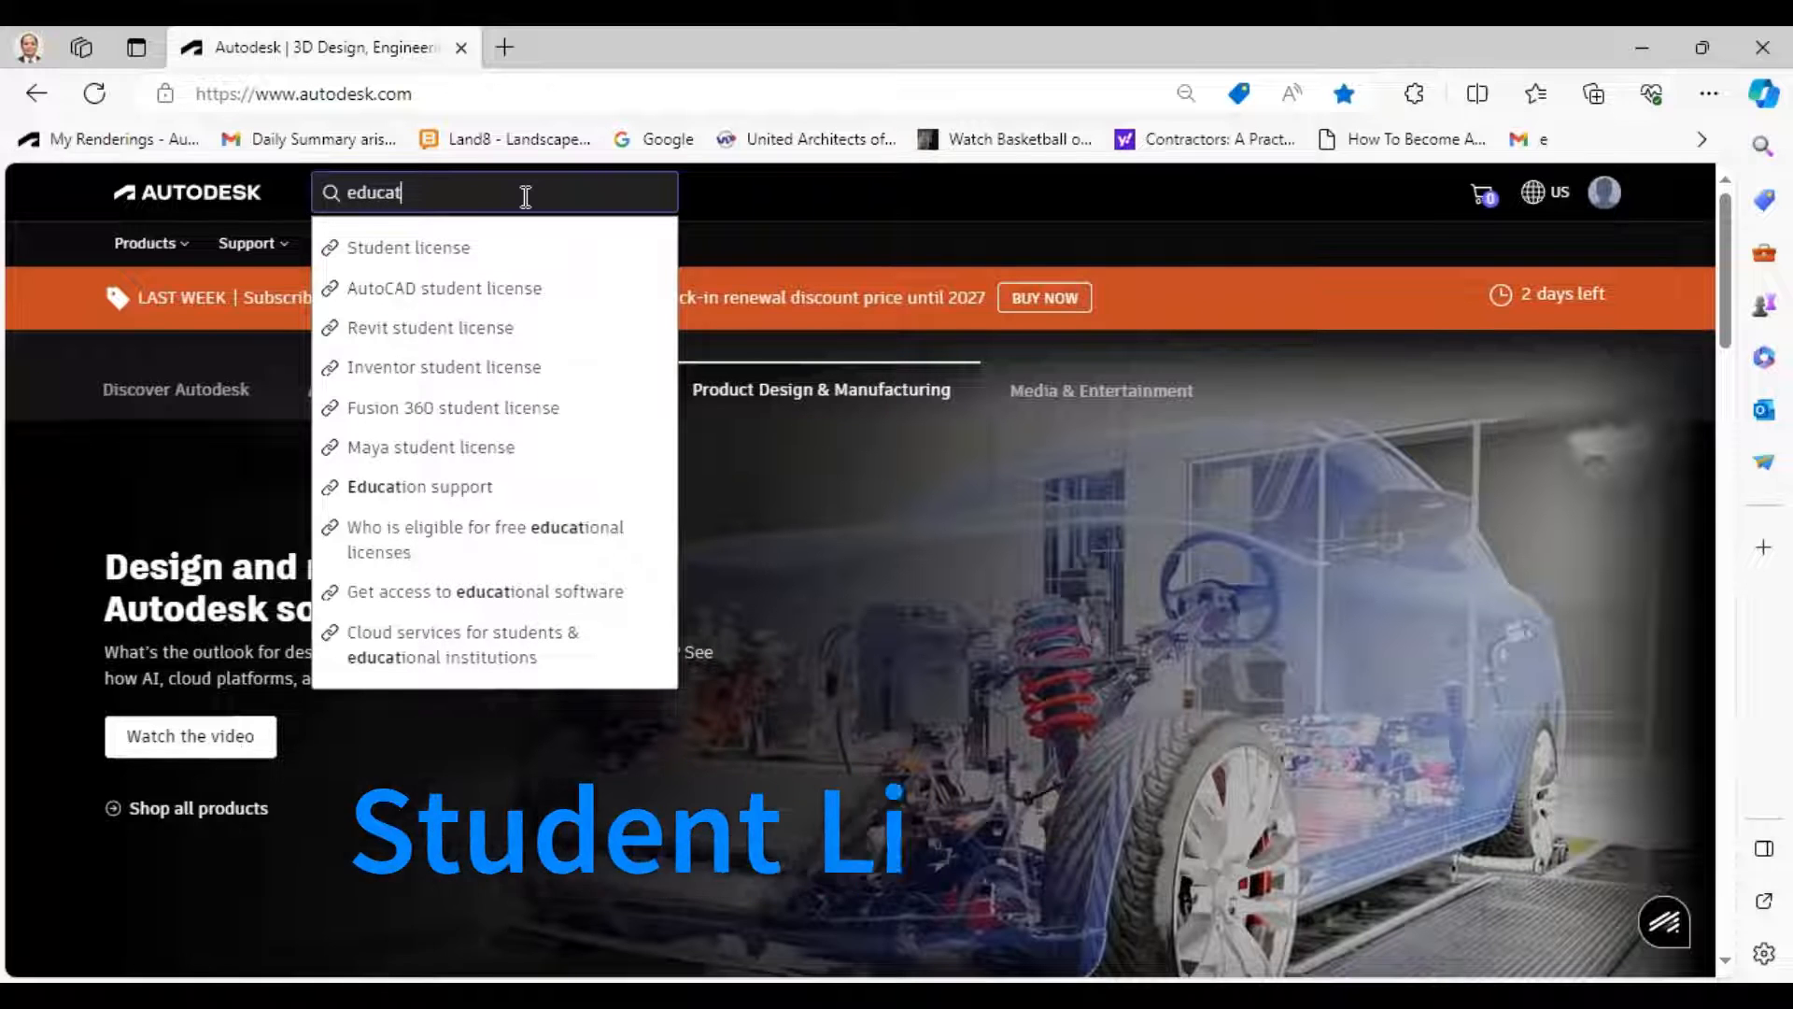
click(407, 247)
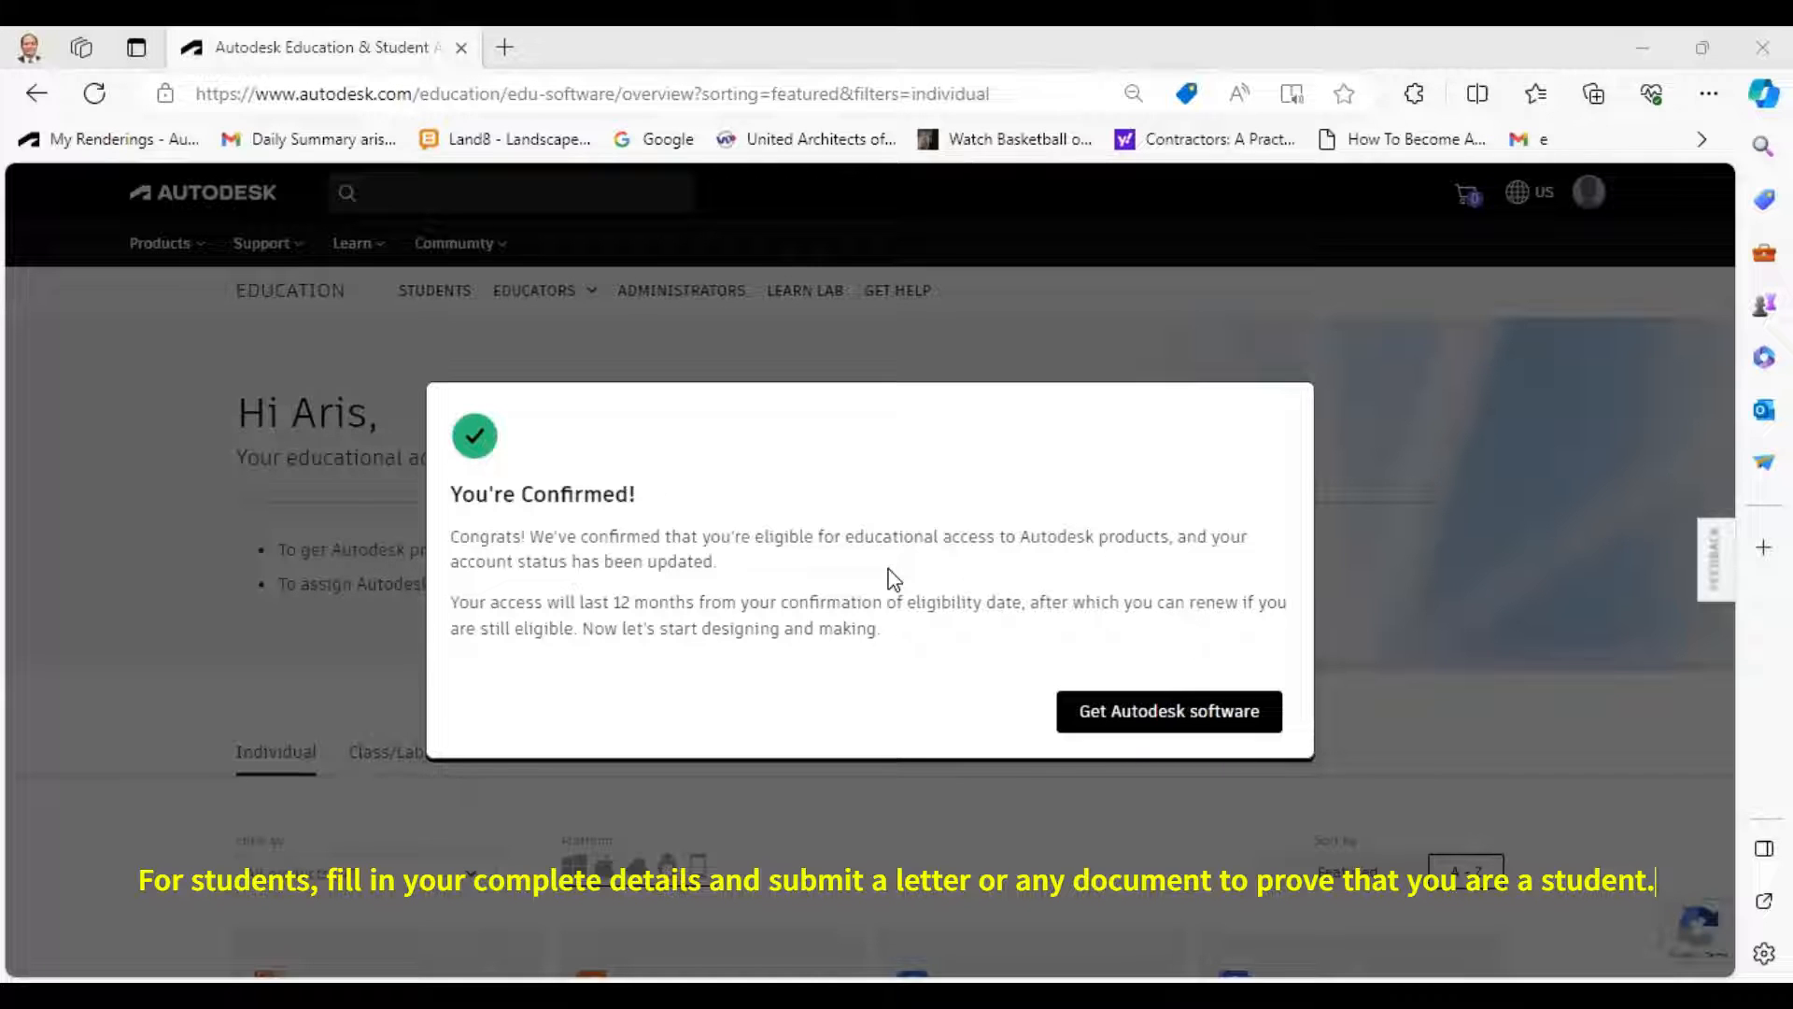
mouse_move(577, 617)
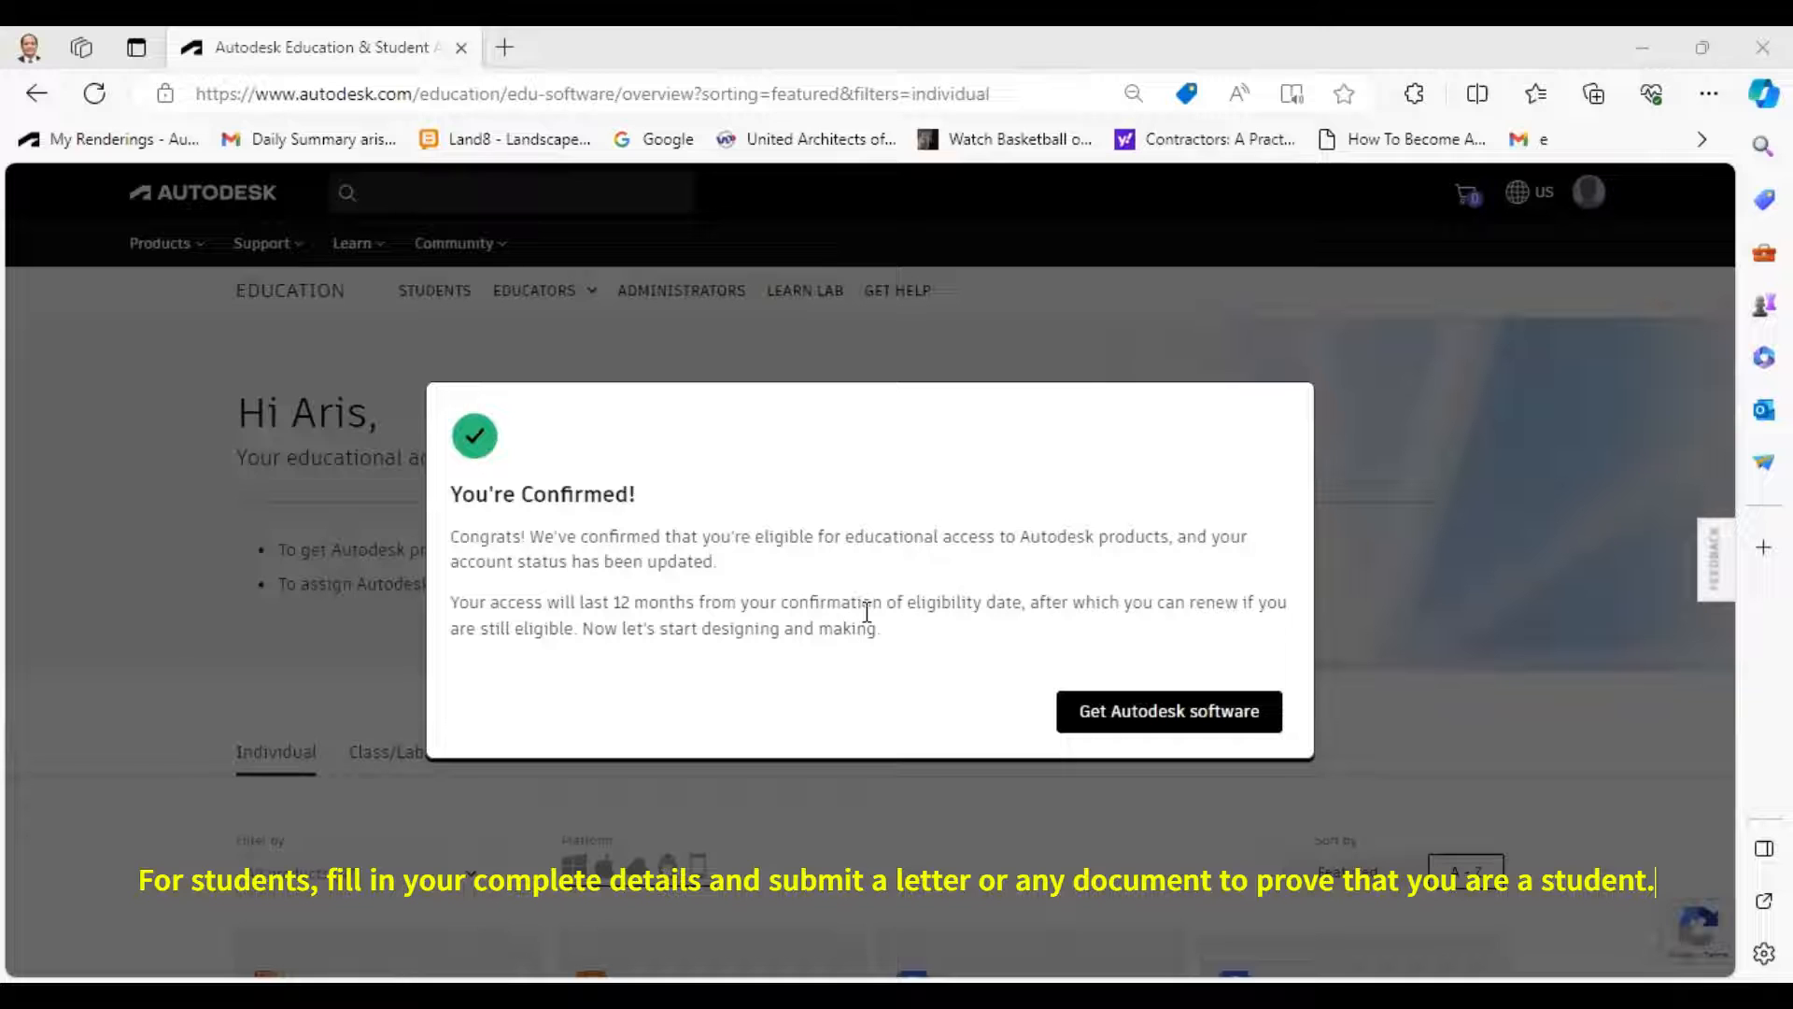
mouse_move(1059, 643)
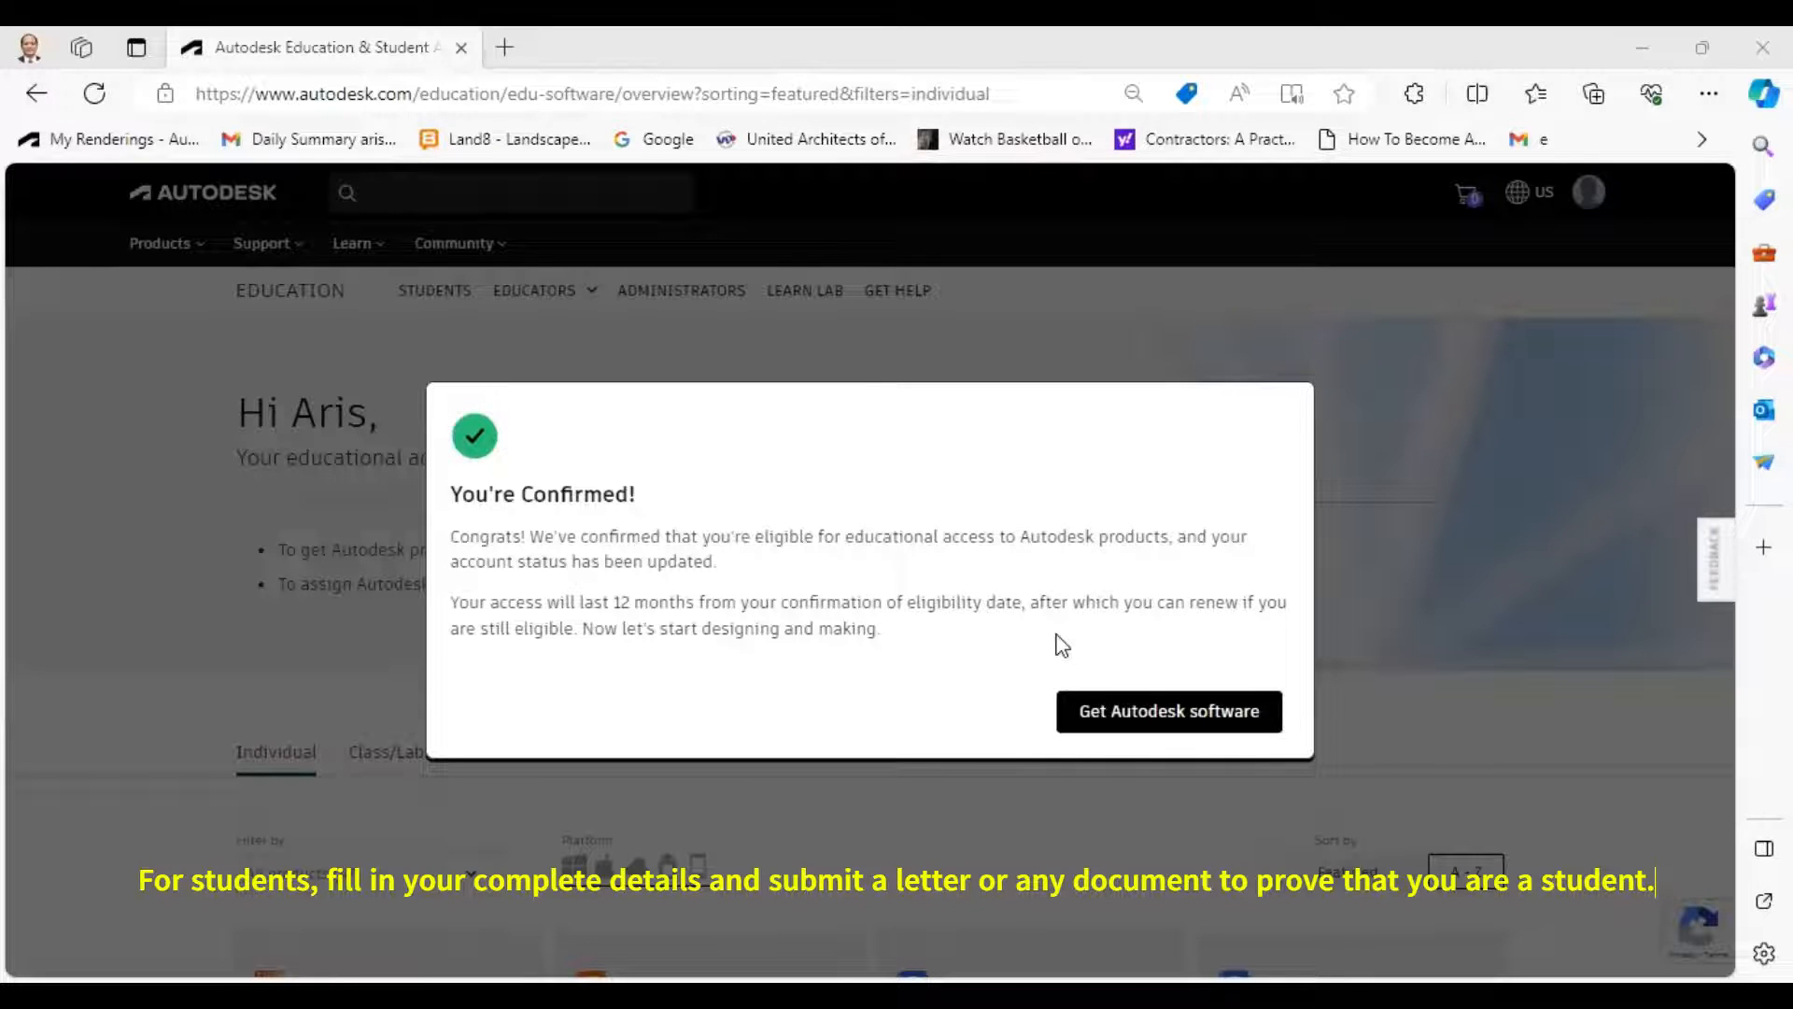
mouse_move(975, 654)
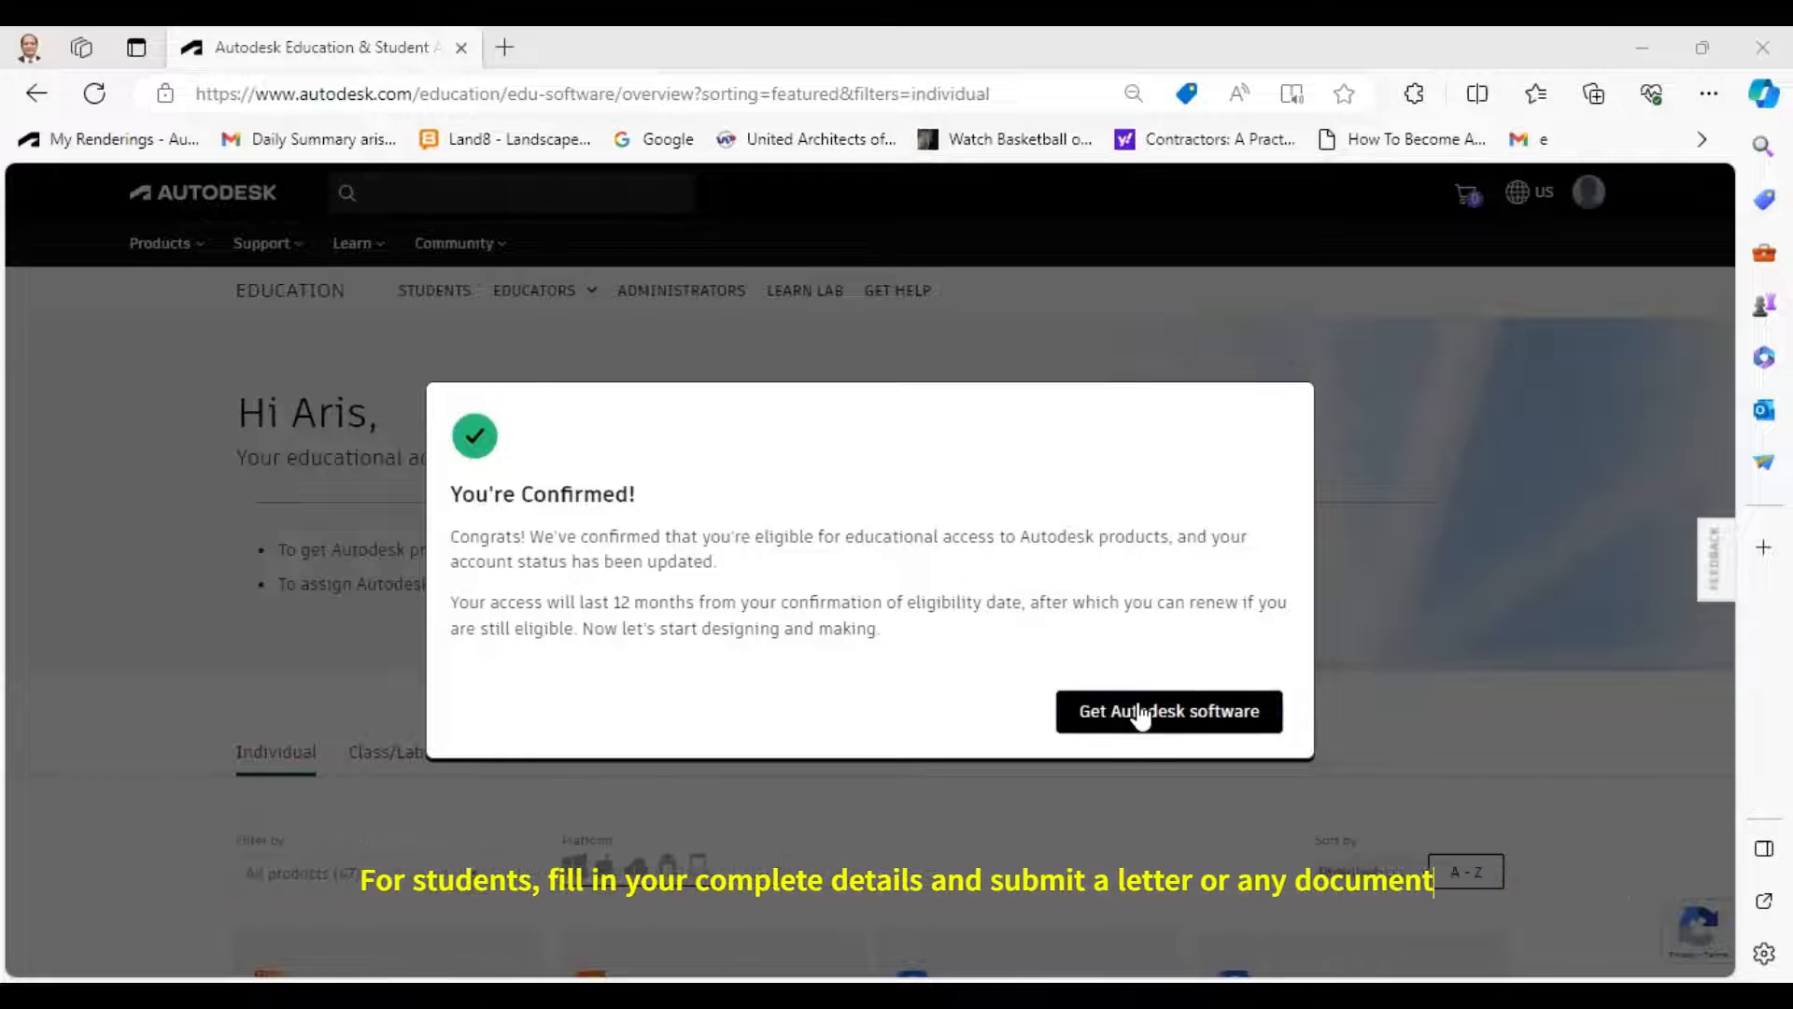
Dismiss the education confirmation and go to Products and services from the account menu
click(1166, 710)
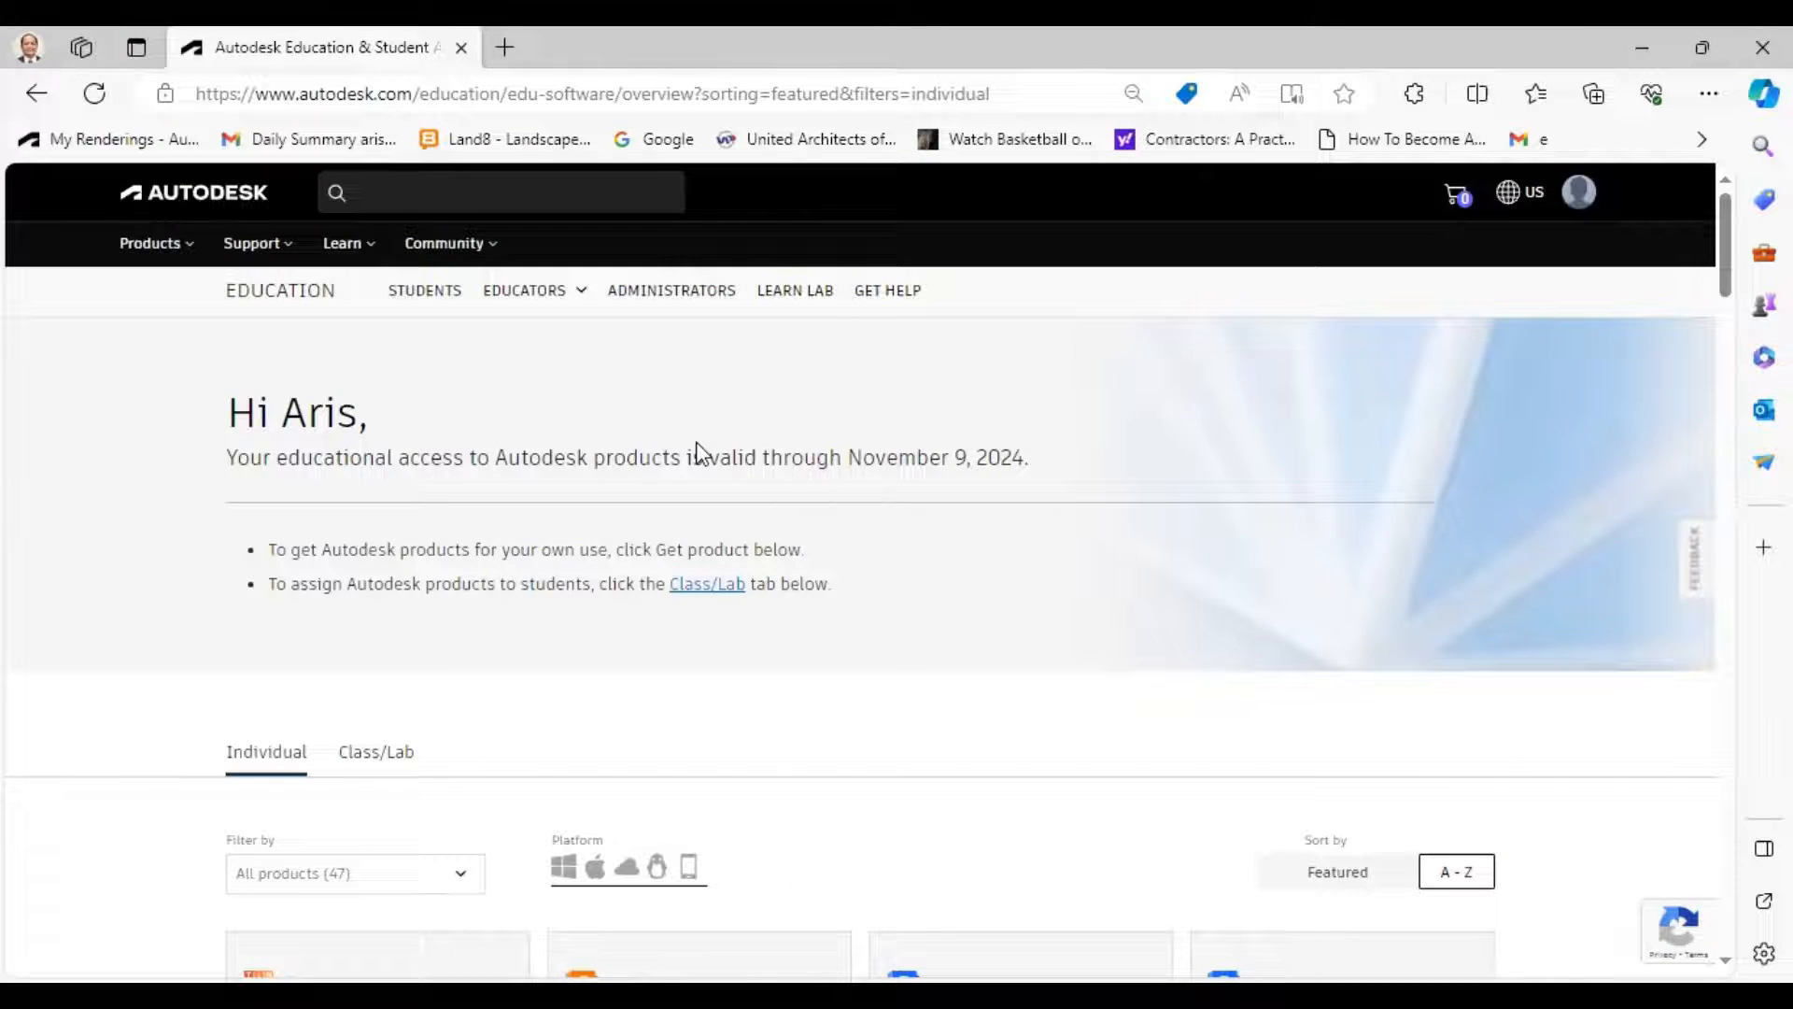
mouse_move(961, 469)
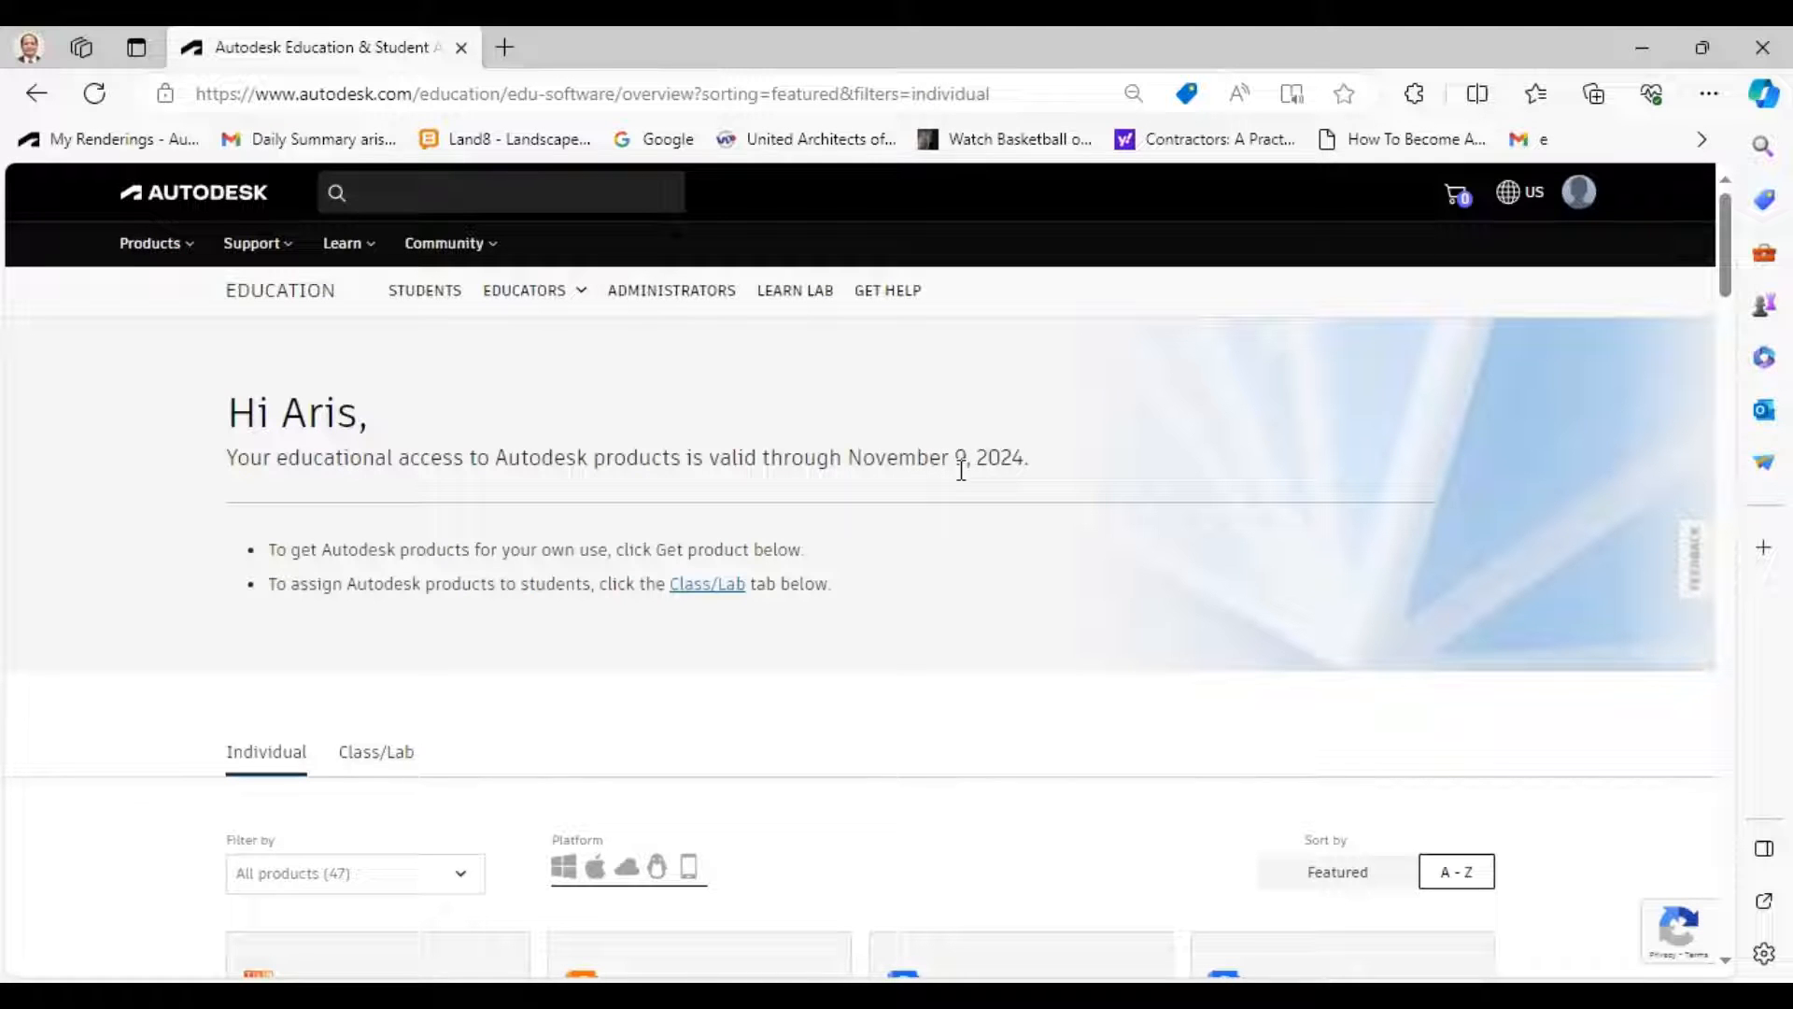
mouse_move(1401, 253)
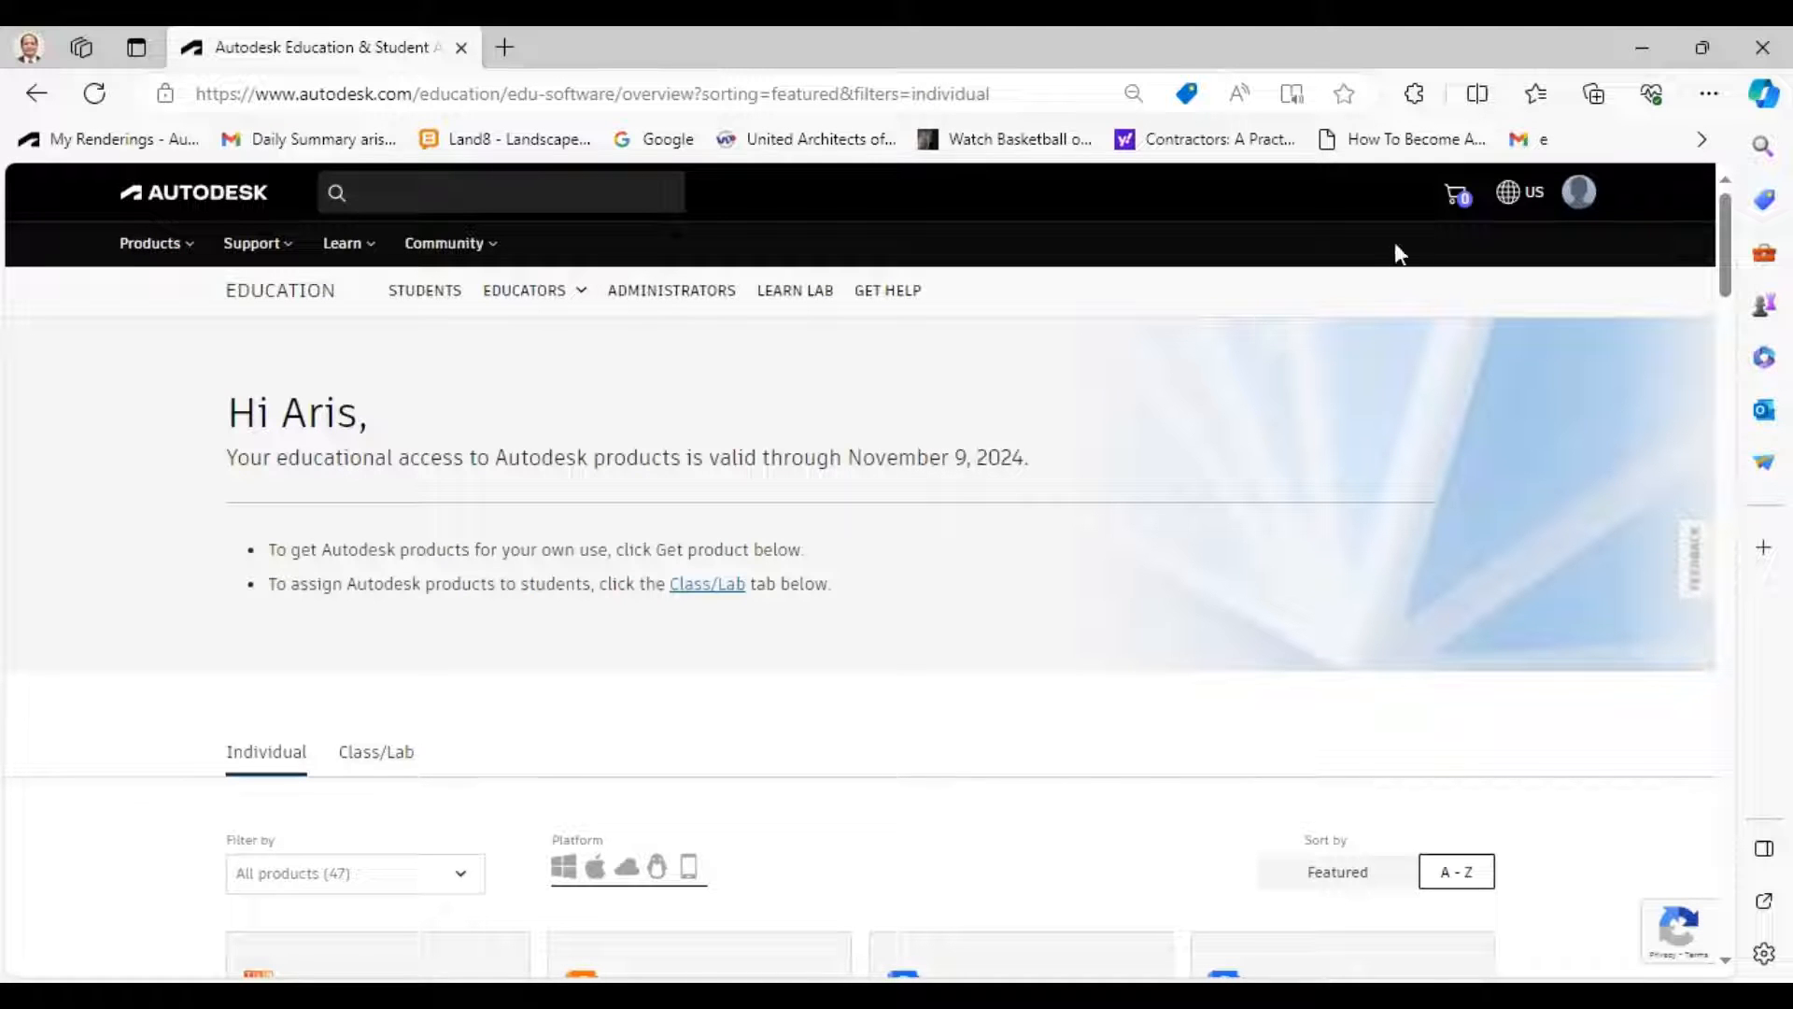
click(1579, 190)
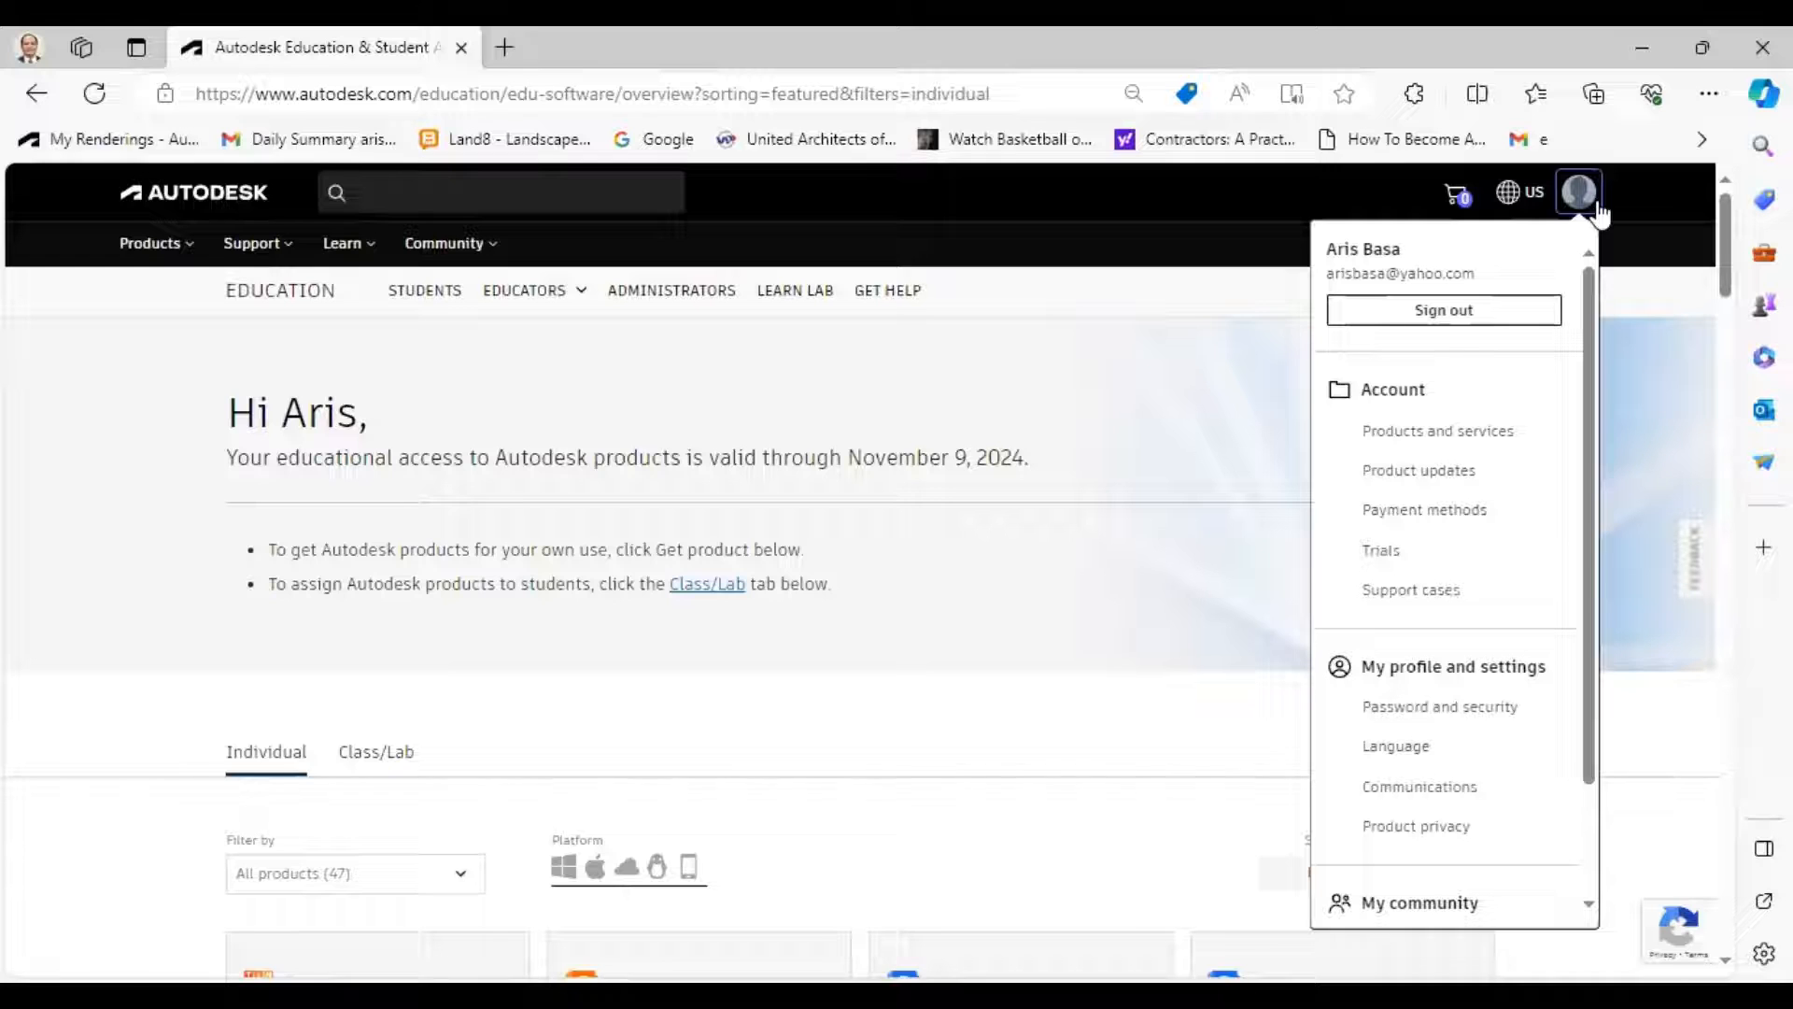
mouse_move(1437, 430)
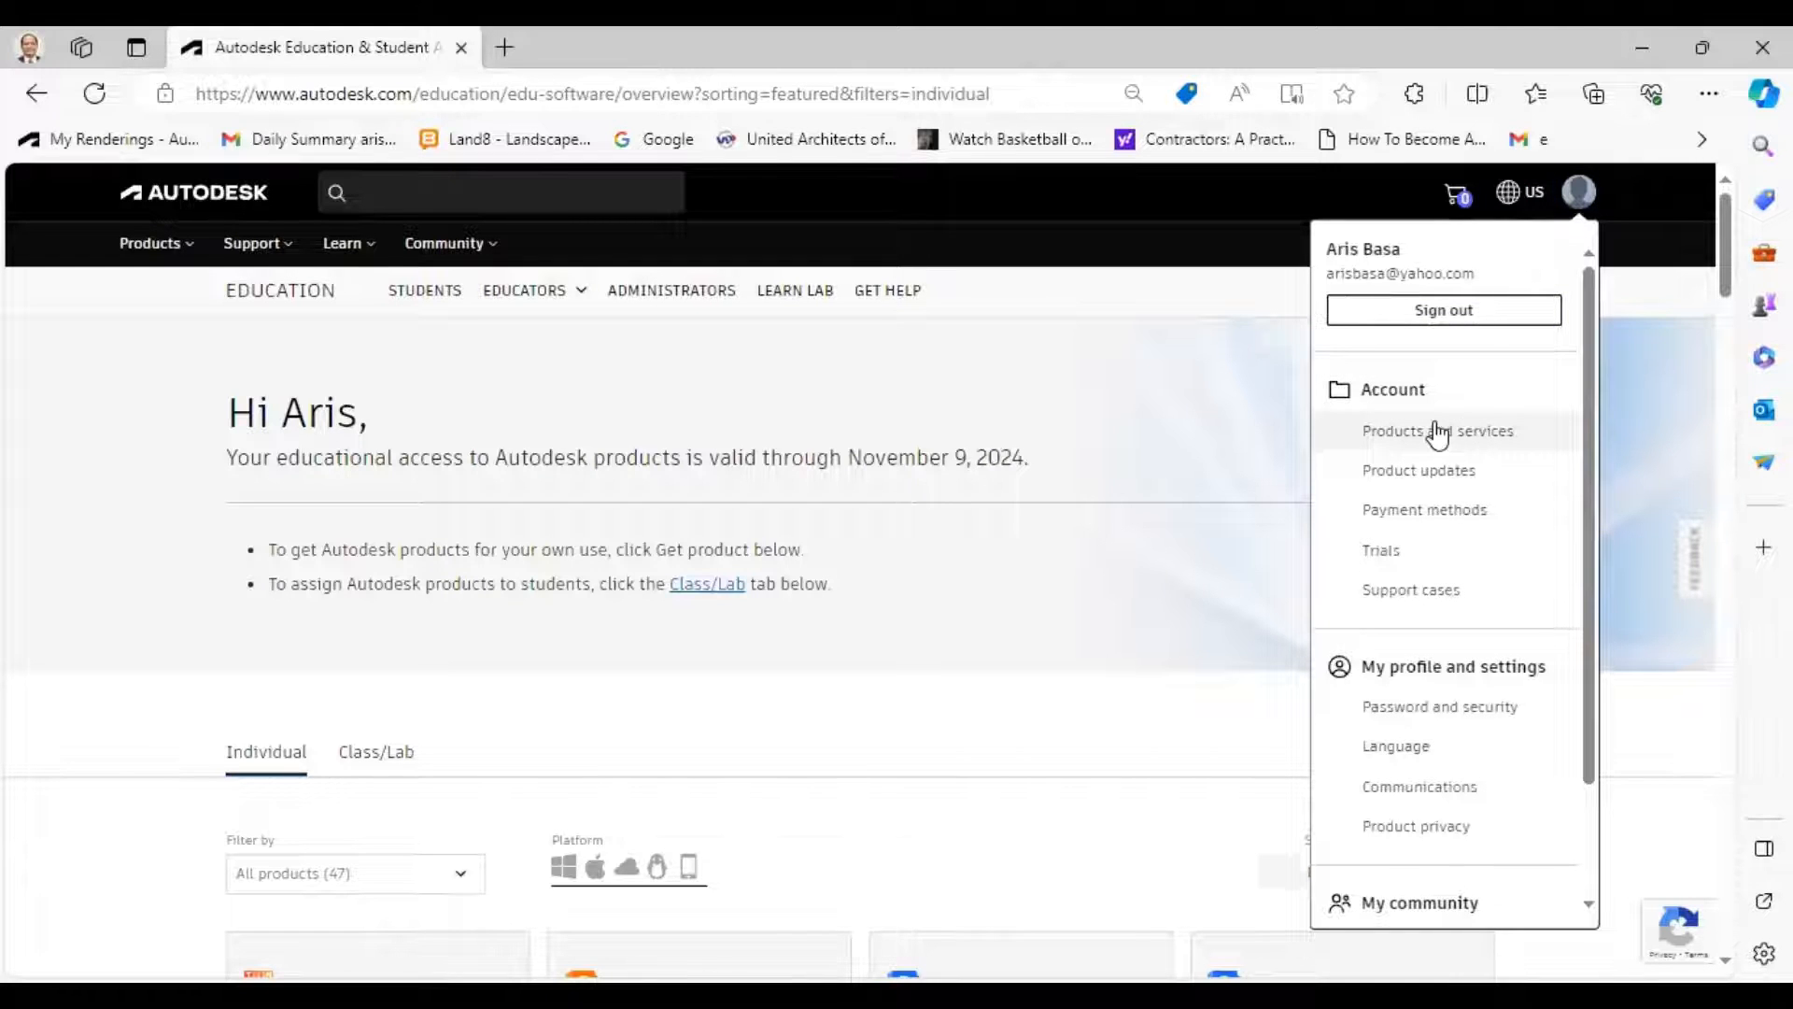
click(1437, 431)
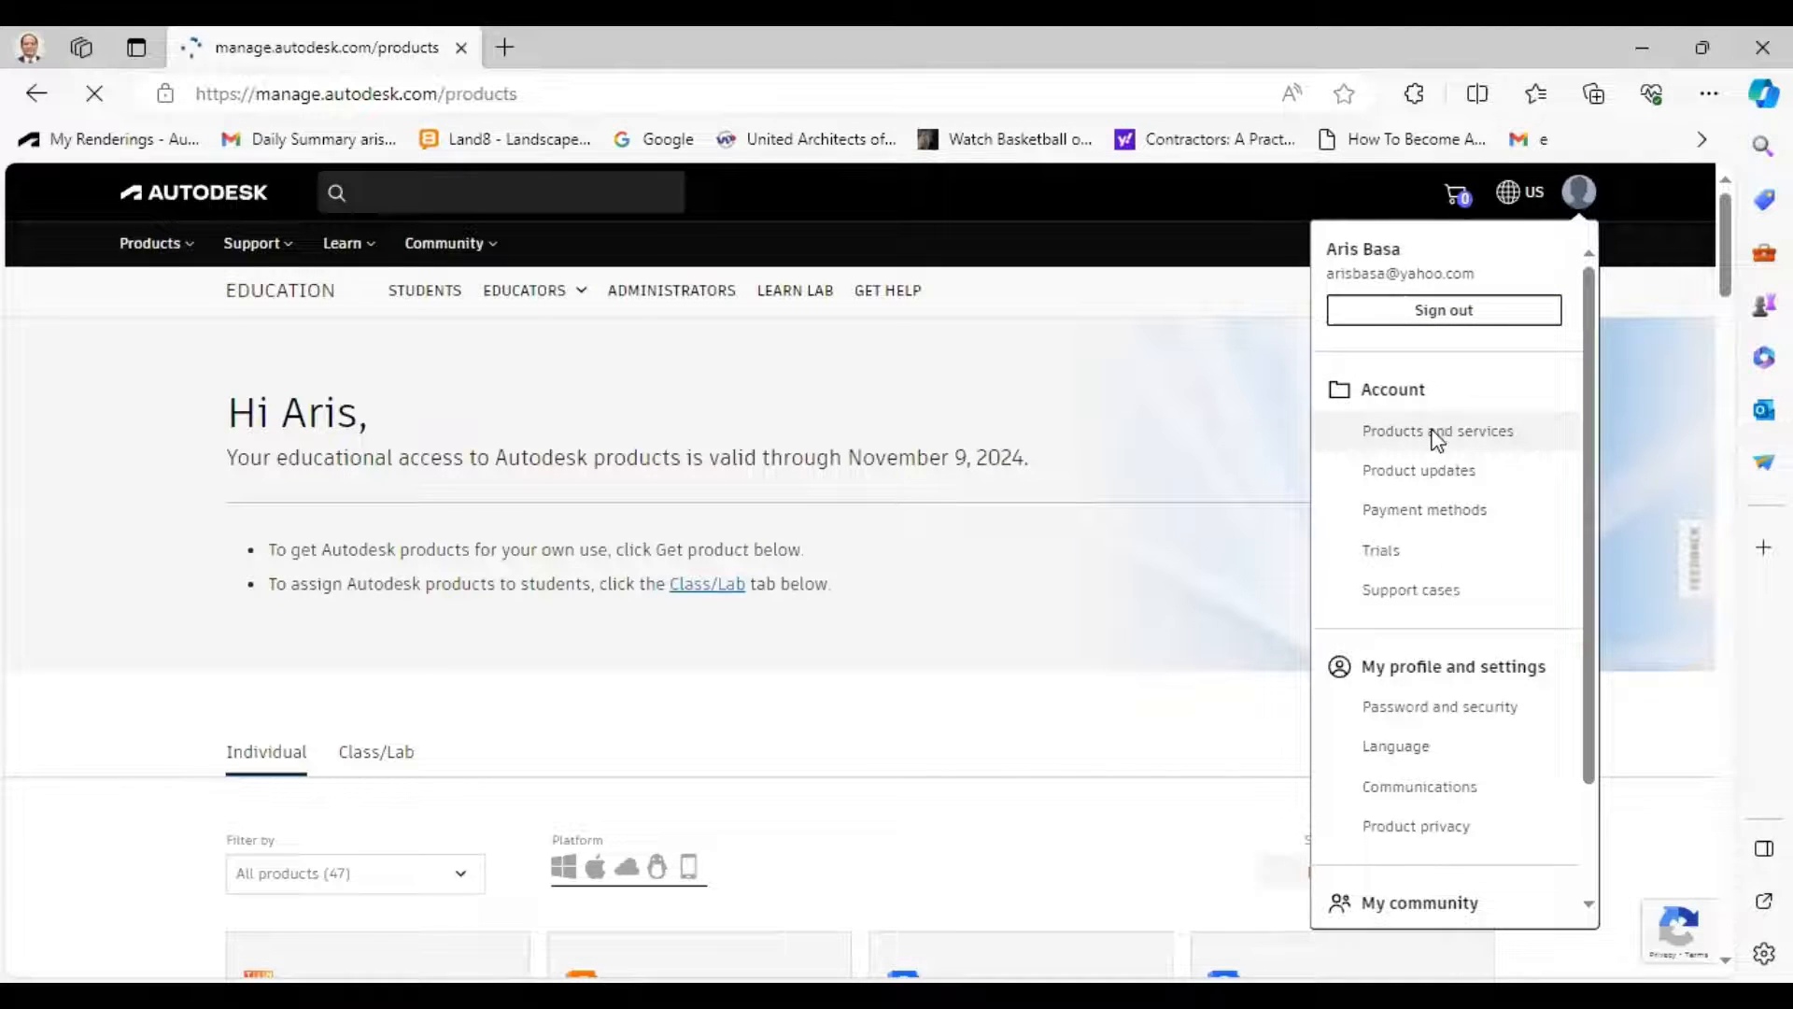
Load All Products and Services and scroll to the Install buttons for 3ds Max and AutoCAD
click(1437, 431)
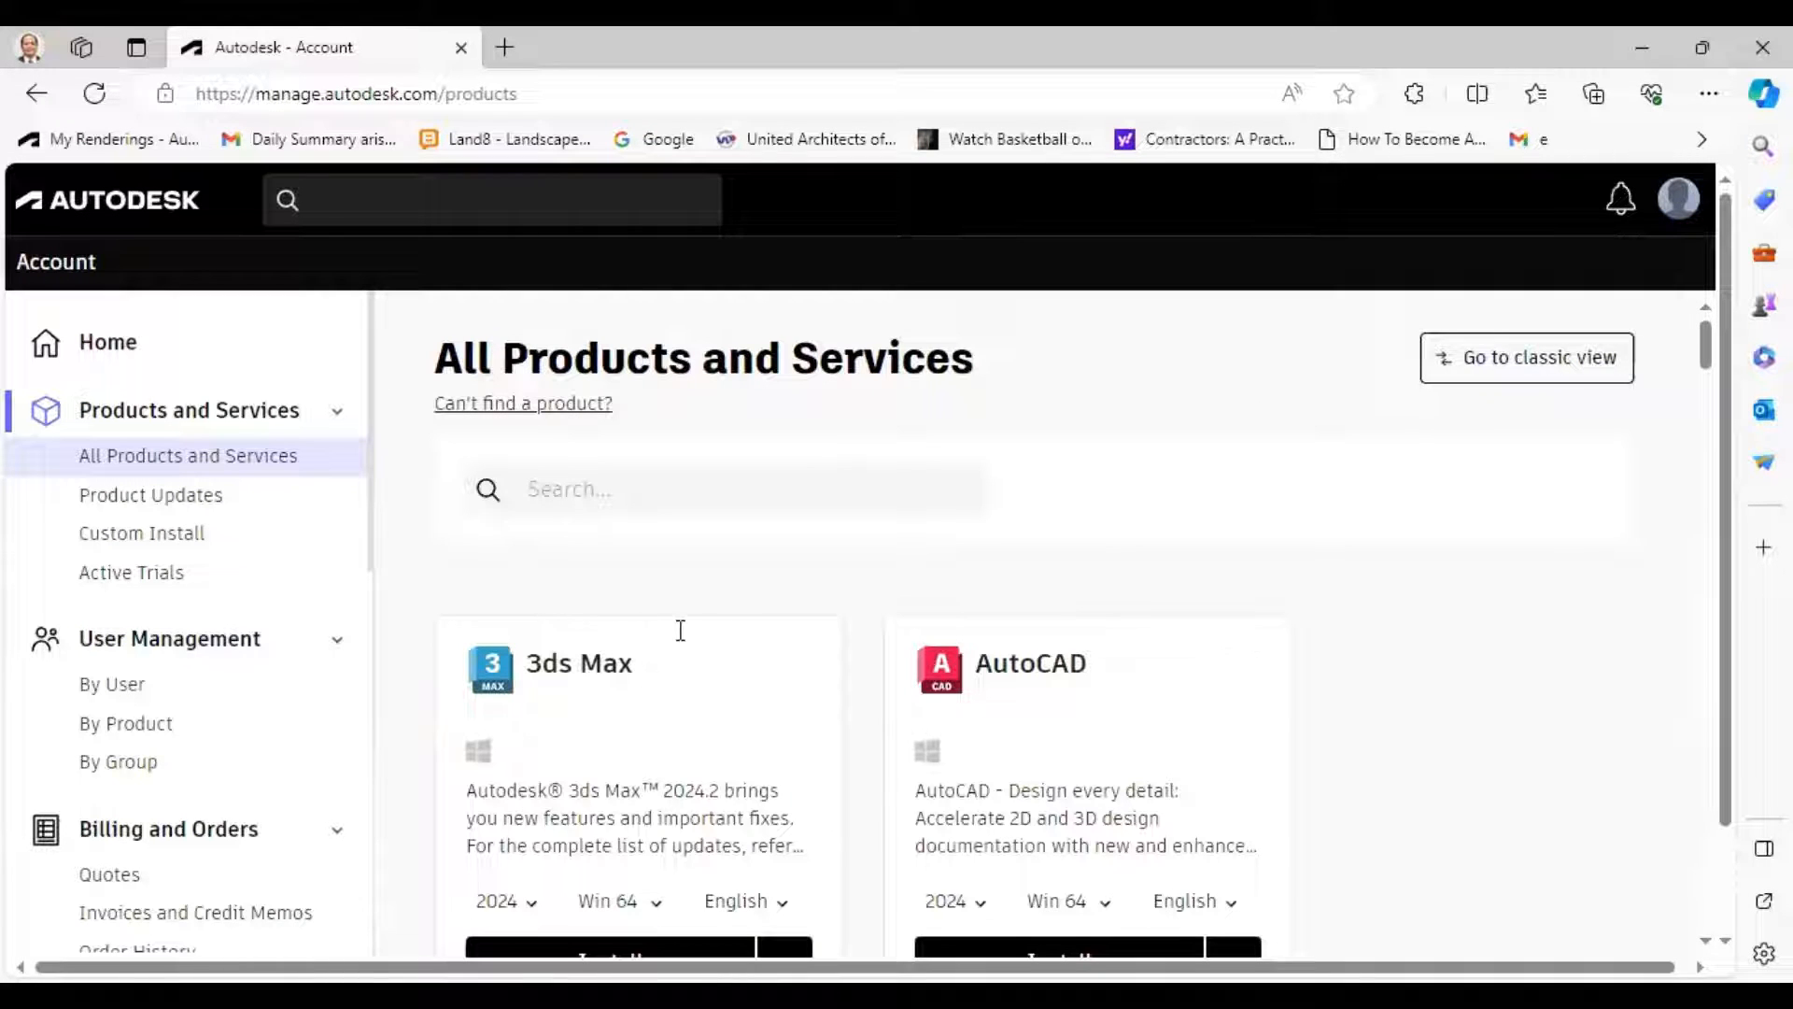
scroll(down, 3)
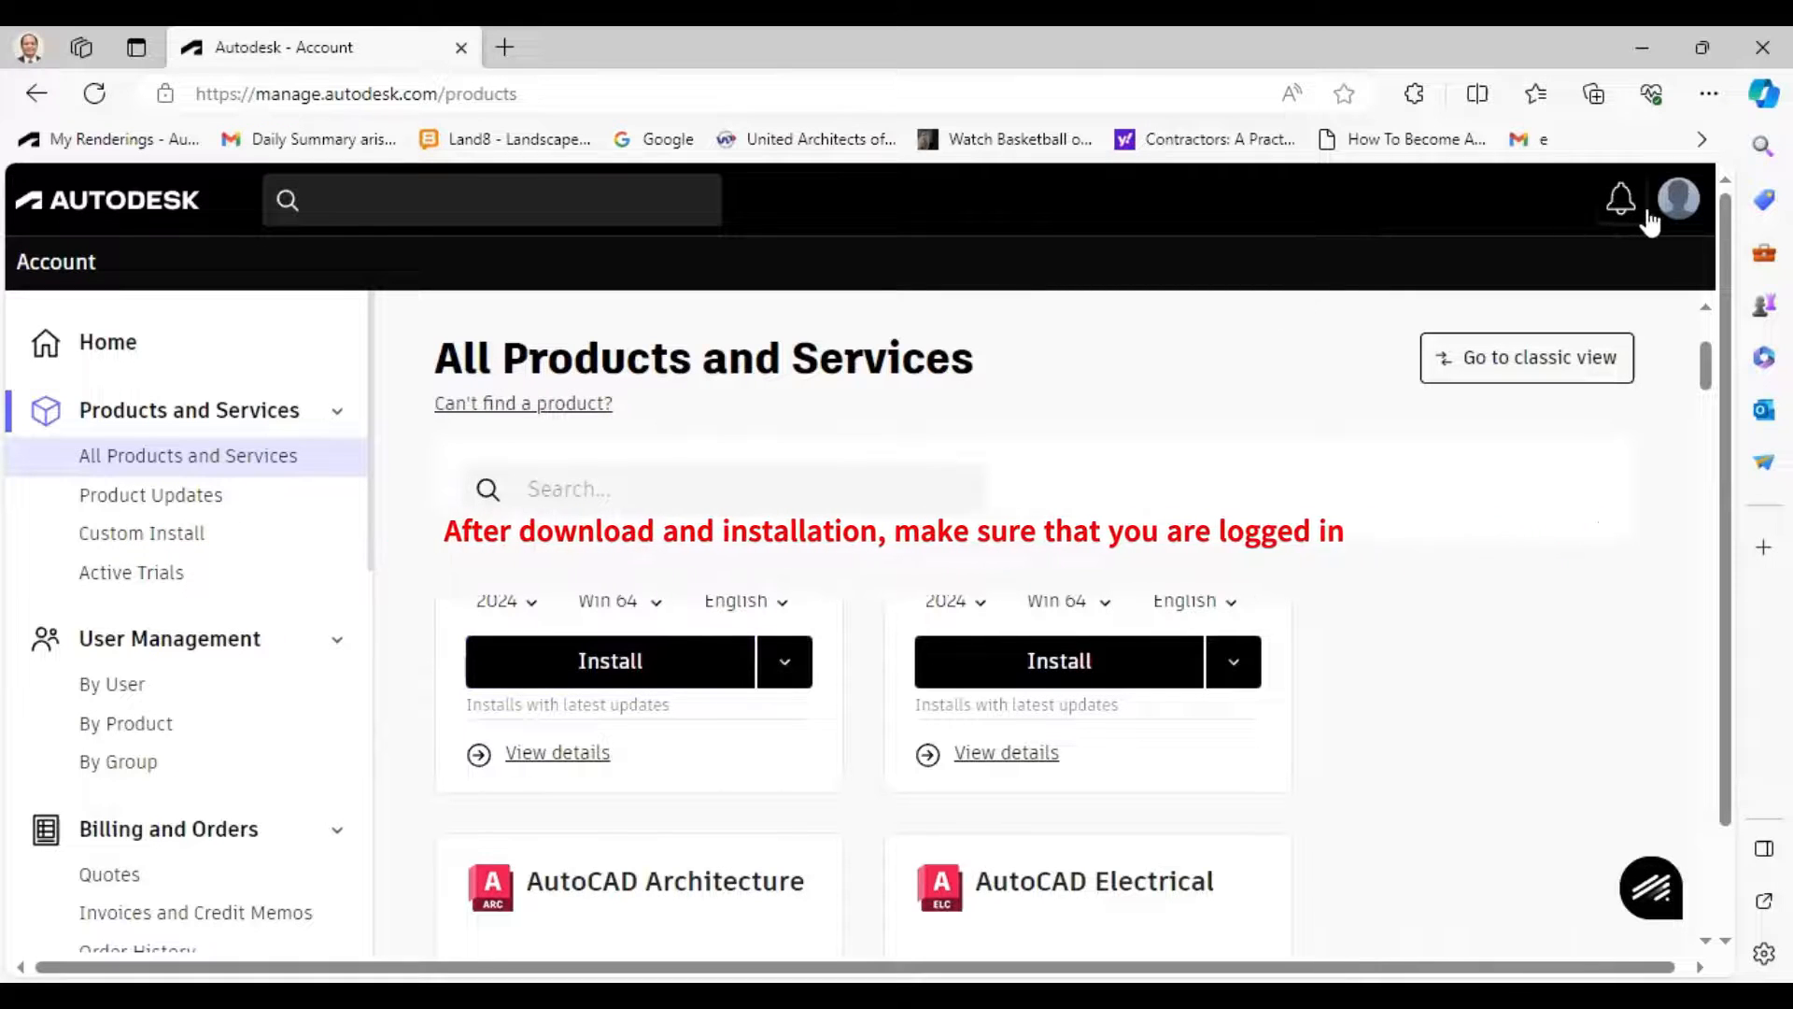
Show the account menu from the profile avatar over the products page
click(1677, 199)
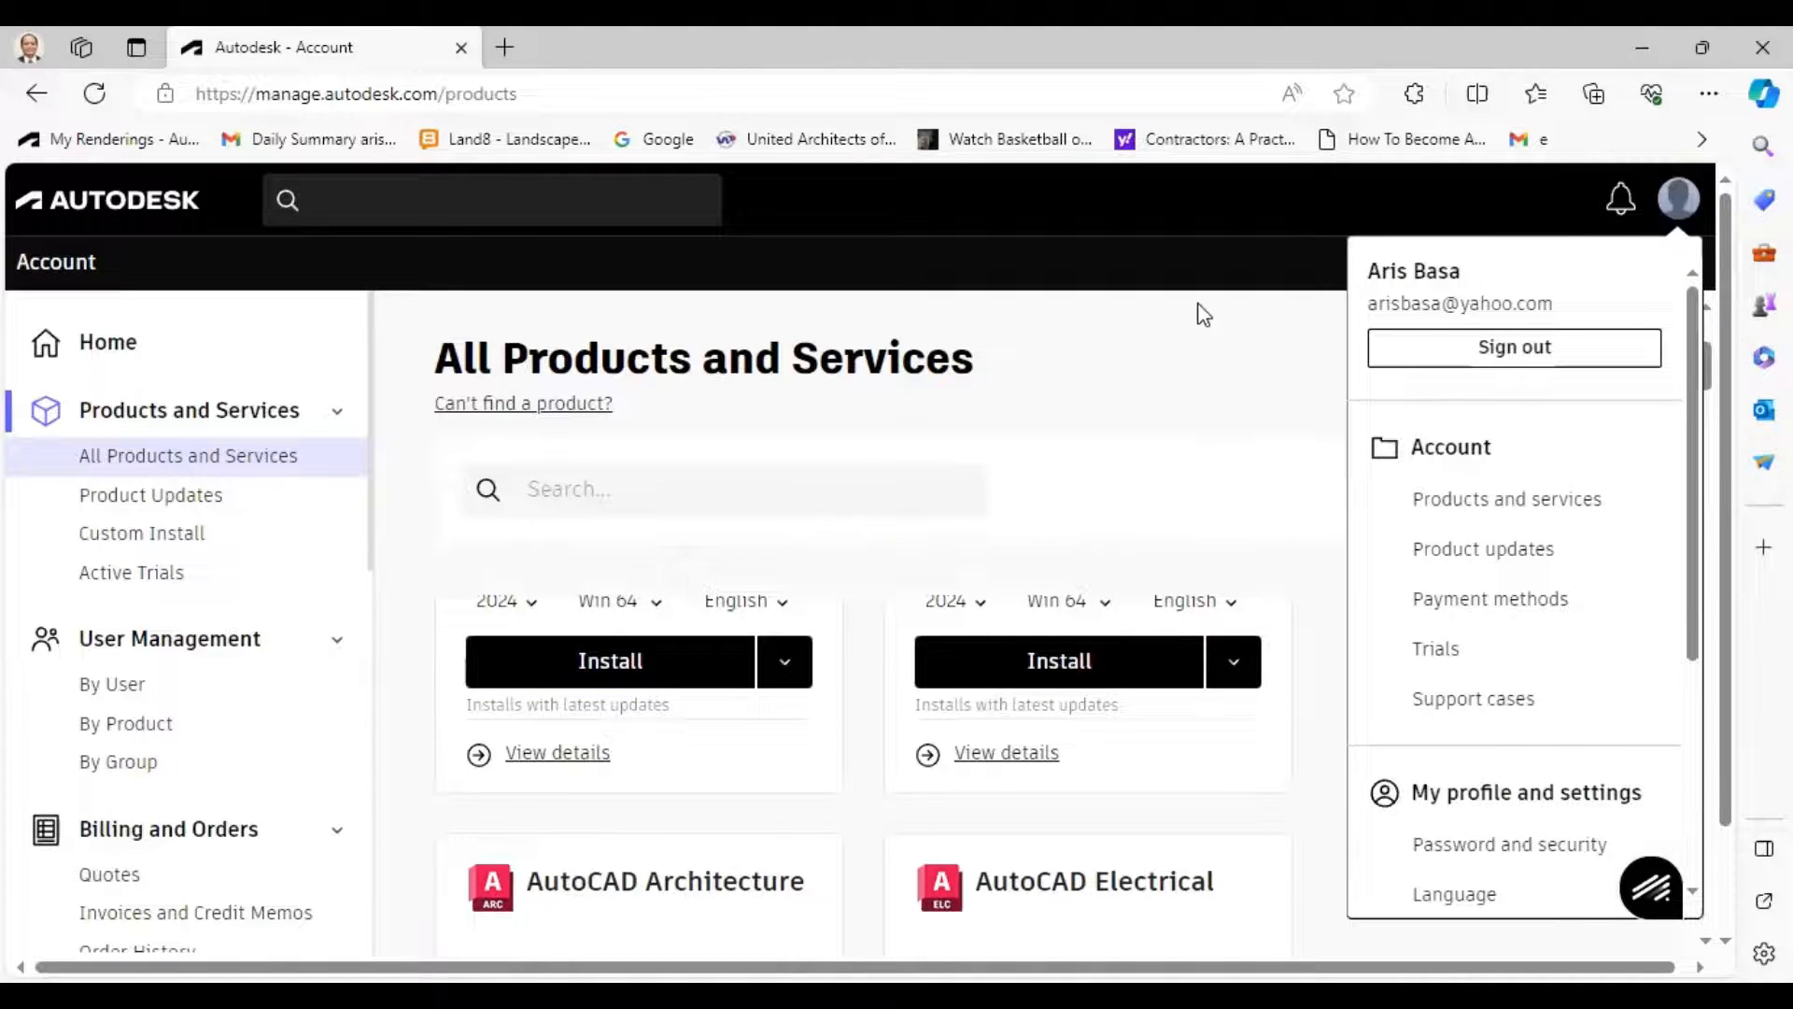
mouse_move(1315, 324)
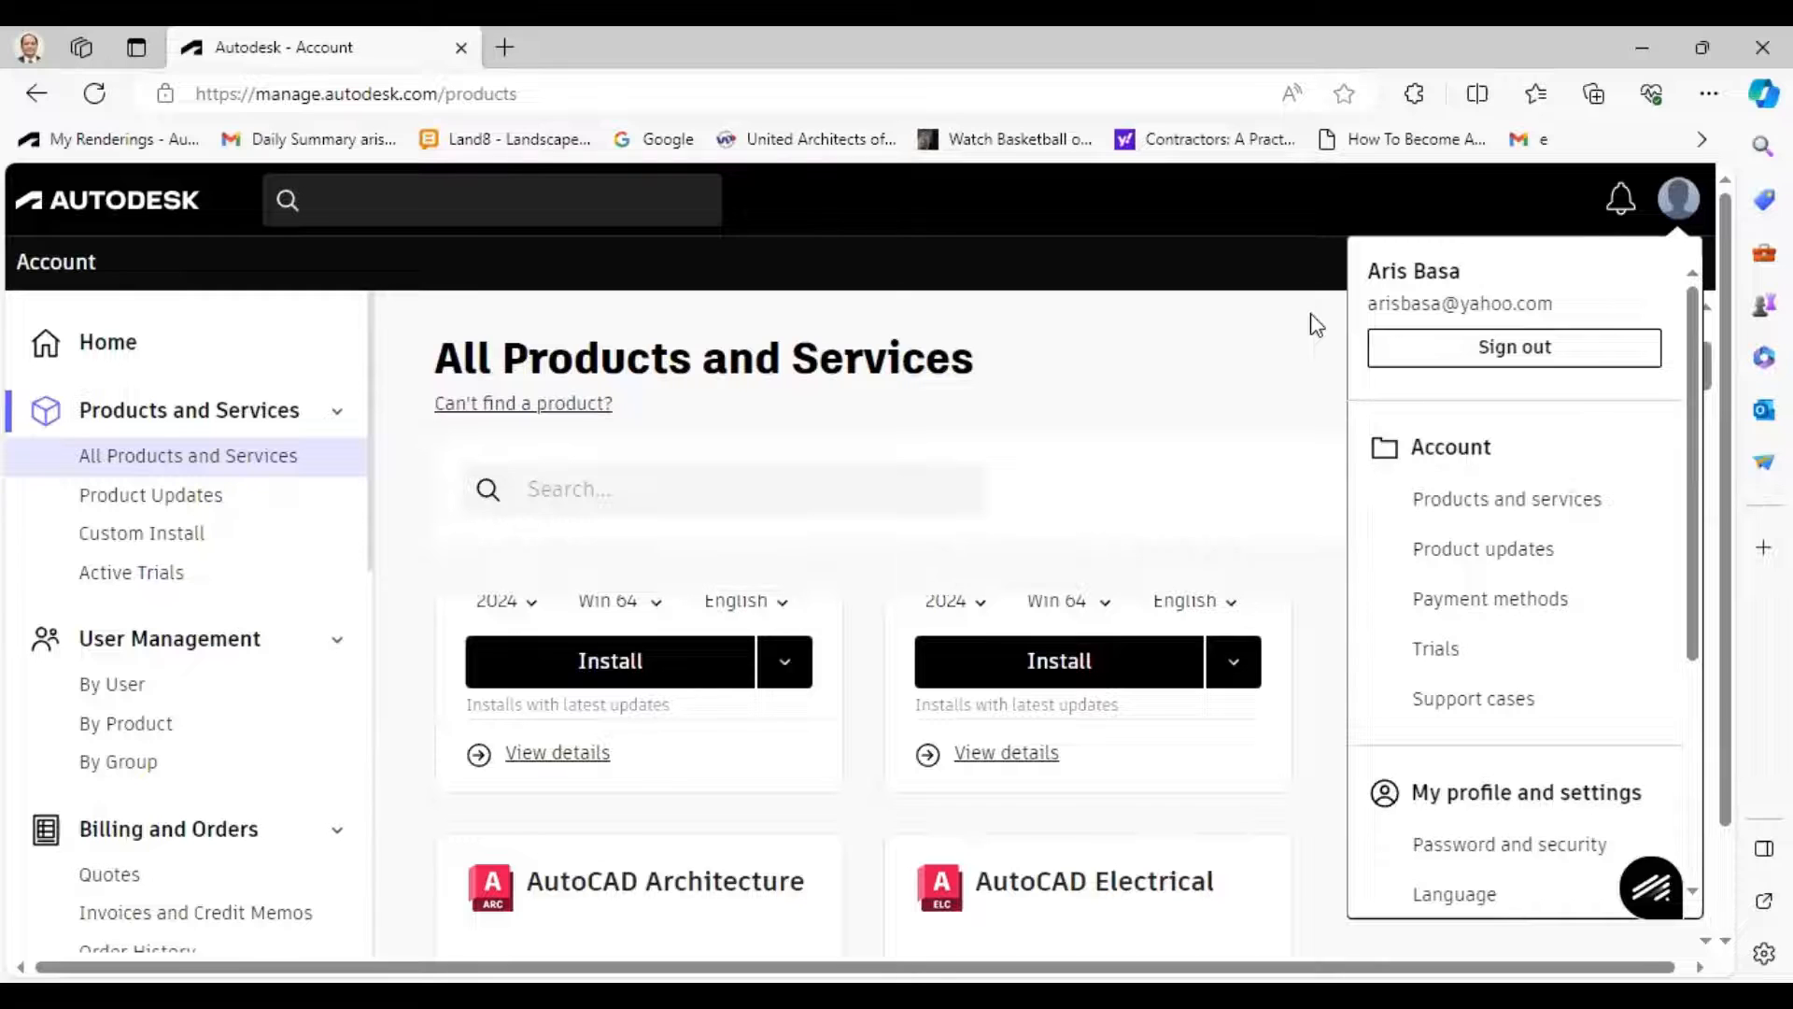